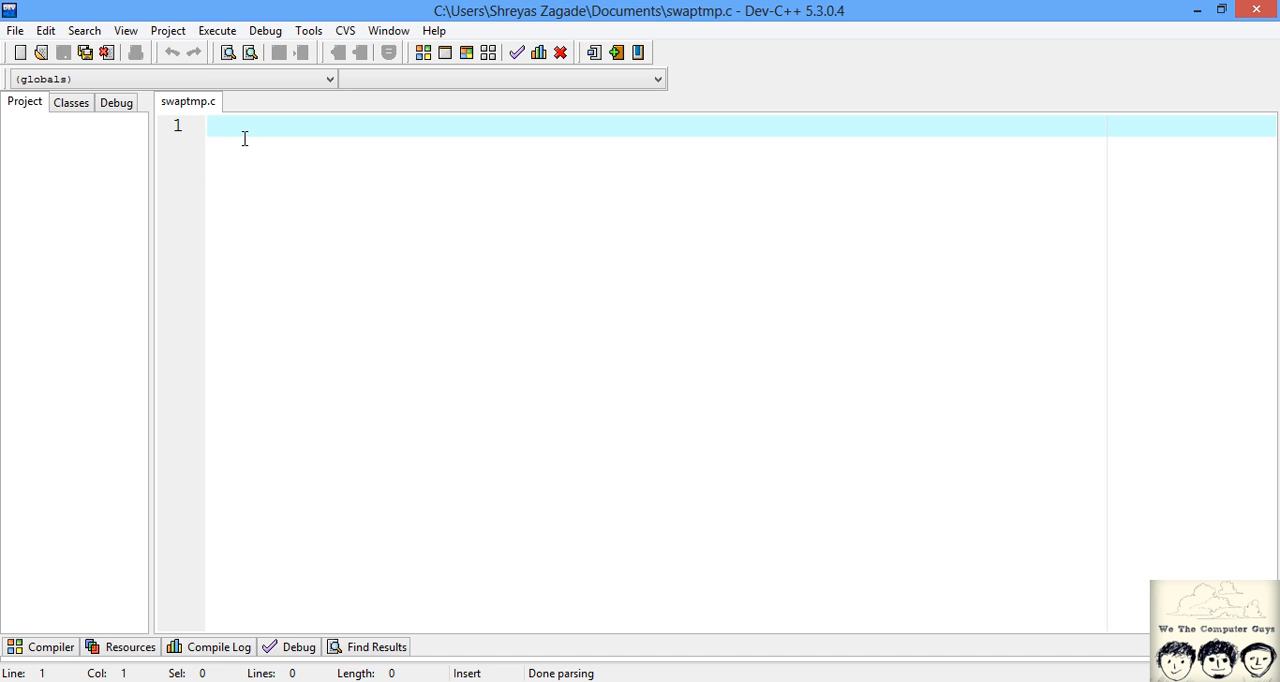
{"action": "mouse_move", "coordinate": [167, 117]}
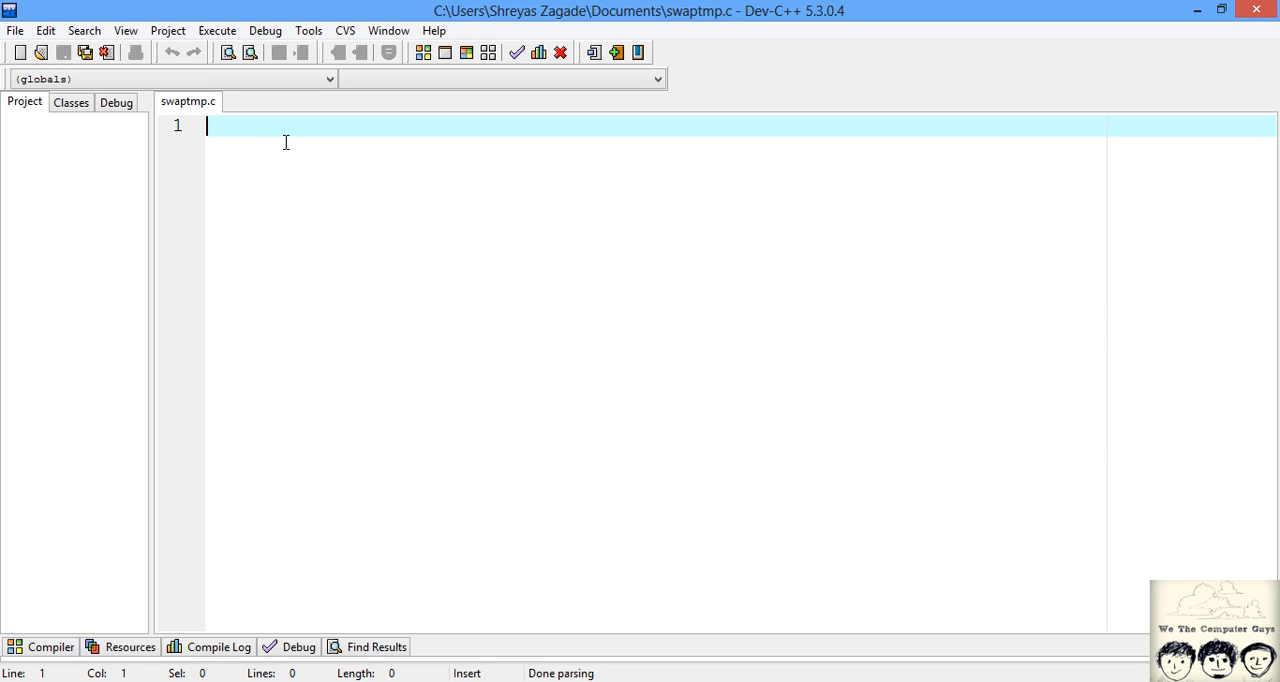
{"action": "mouse_move", "coordinate": [293, 133]}
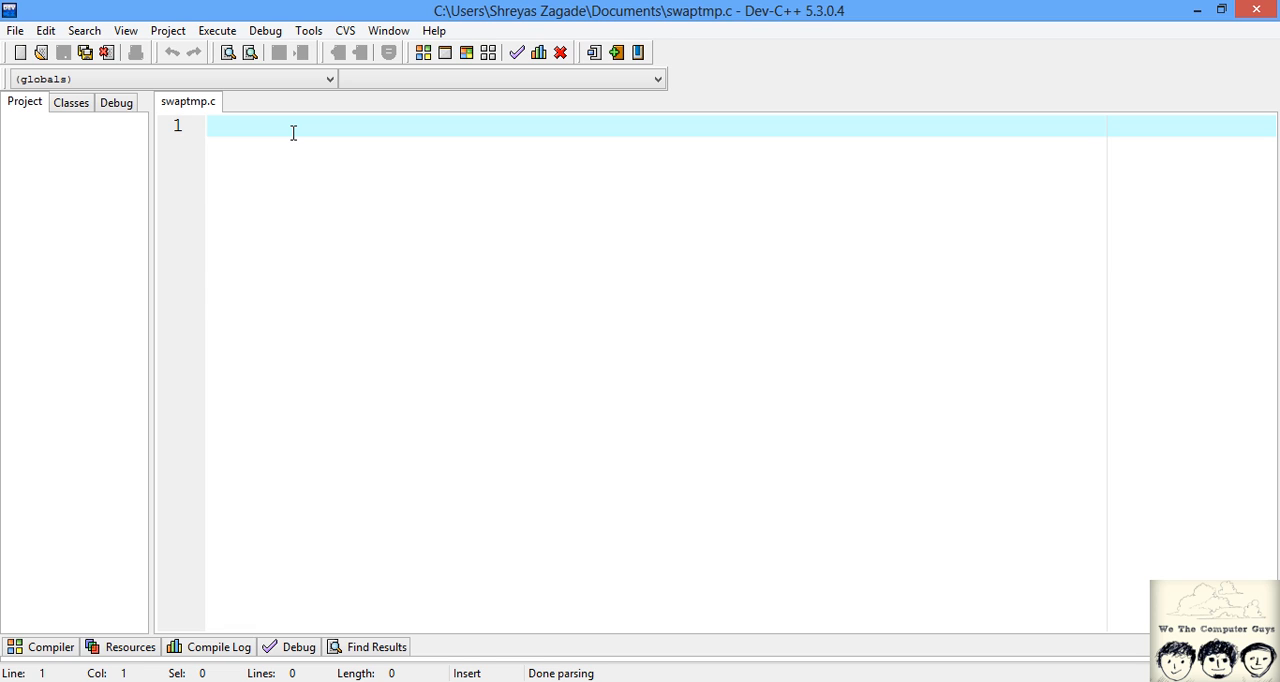
- Write #include<stdio.h> followed by an empty void main() body
{"action": "type", "text": "#include<stdio.h>"}
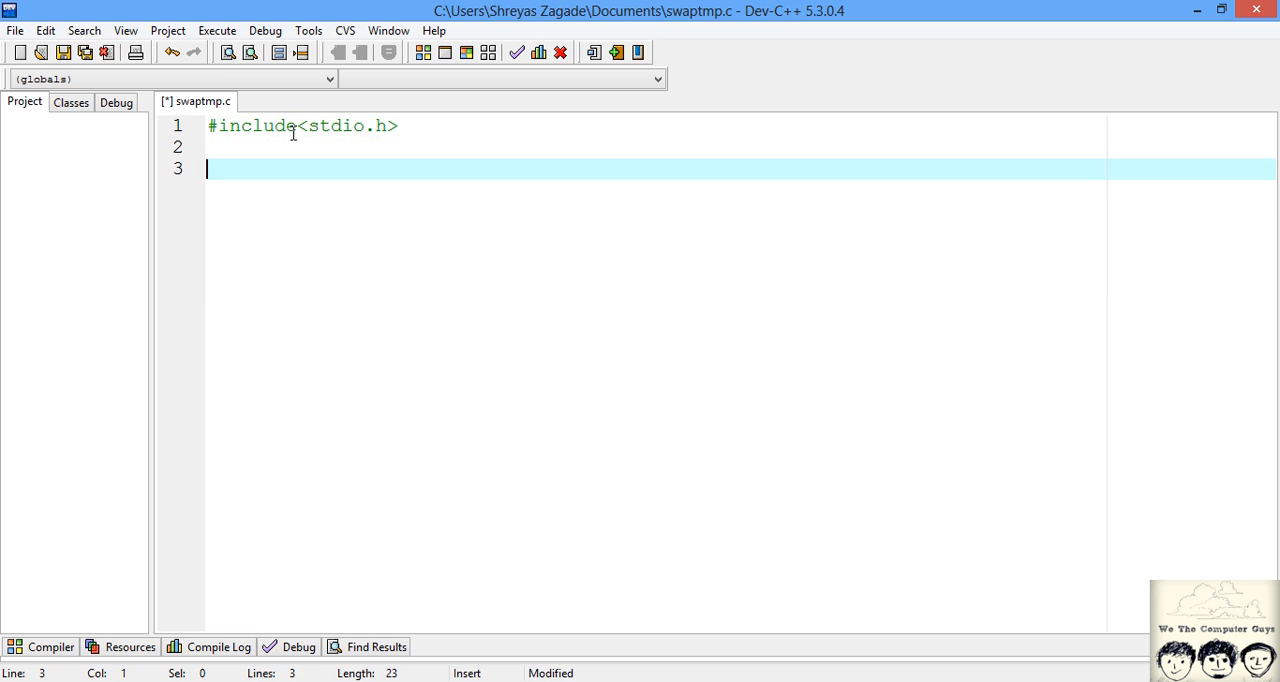
{"action": "type", "text": "void ma"}
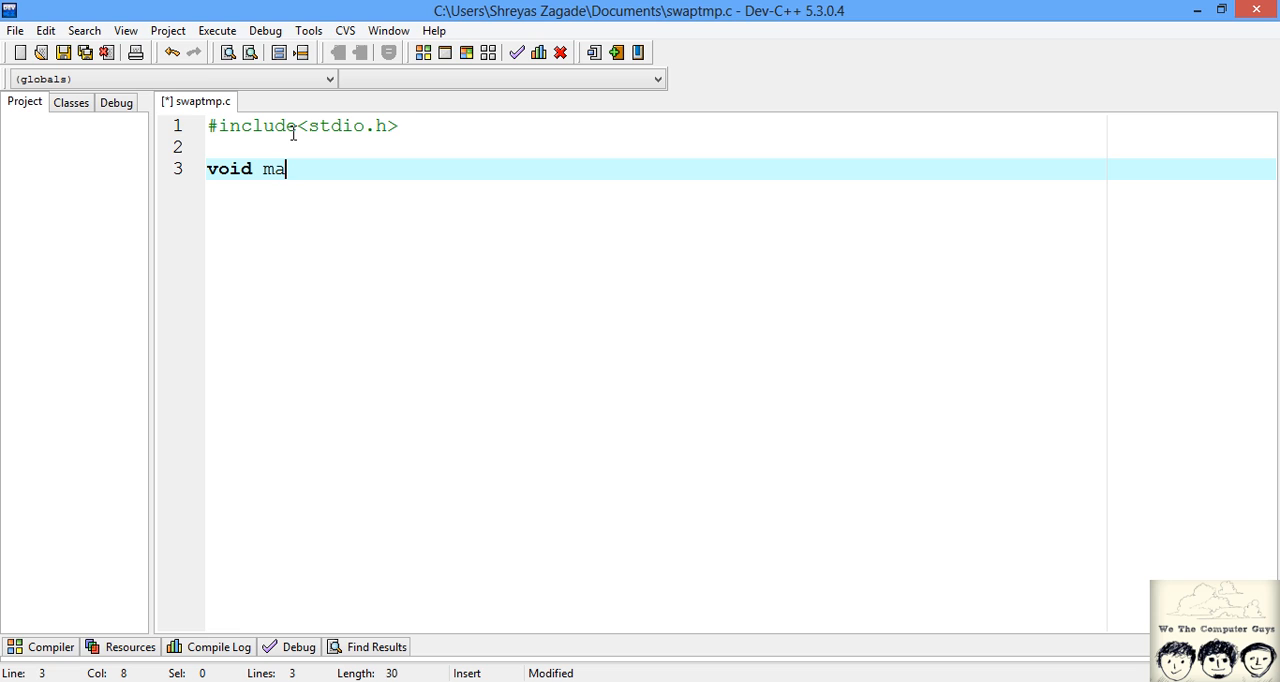
{"action": "type", "text": "in()"}
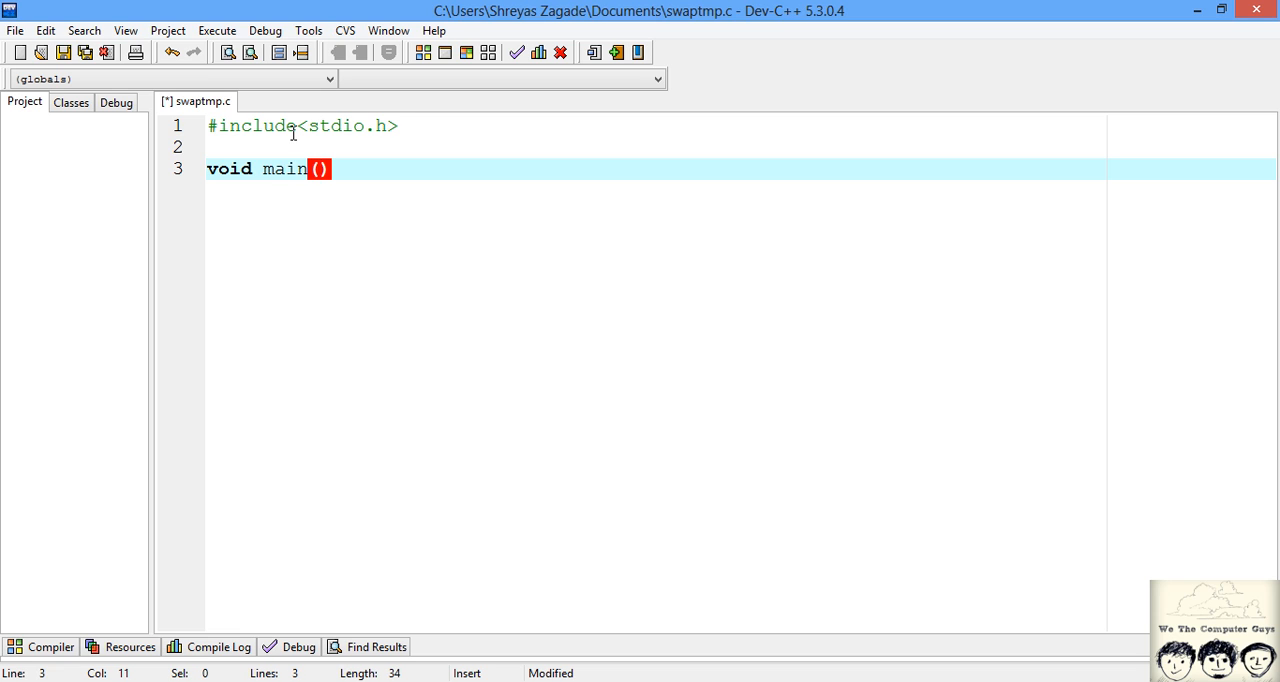
{"action": "type", "text": "{"}
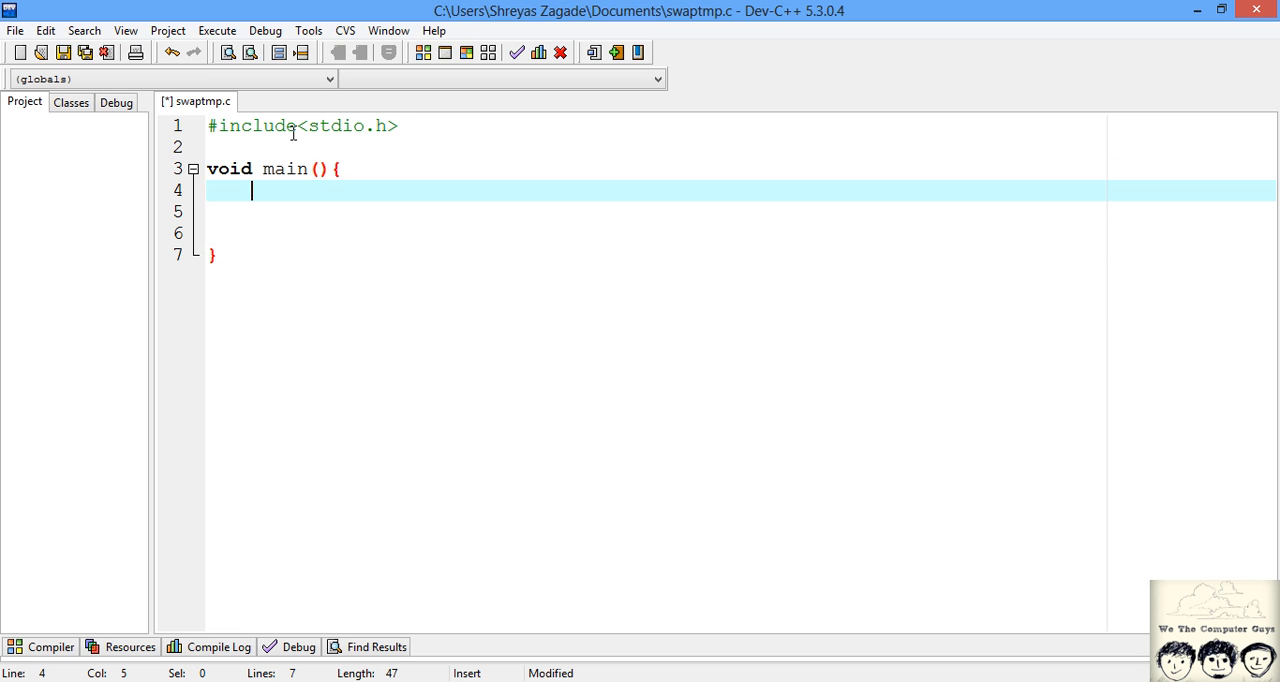
{"action": "key", "text": "Down"}
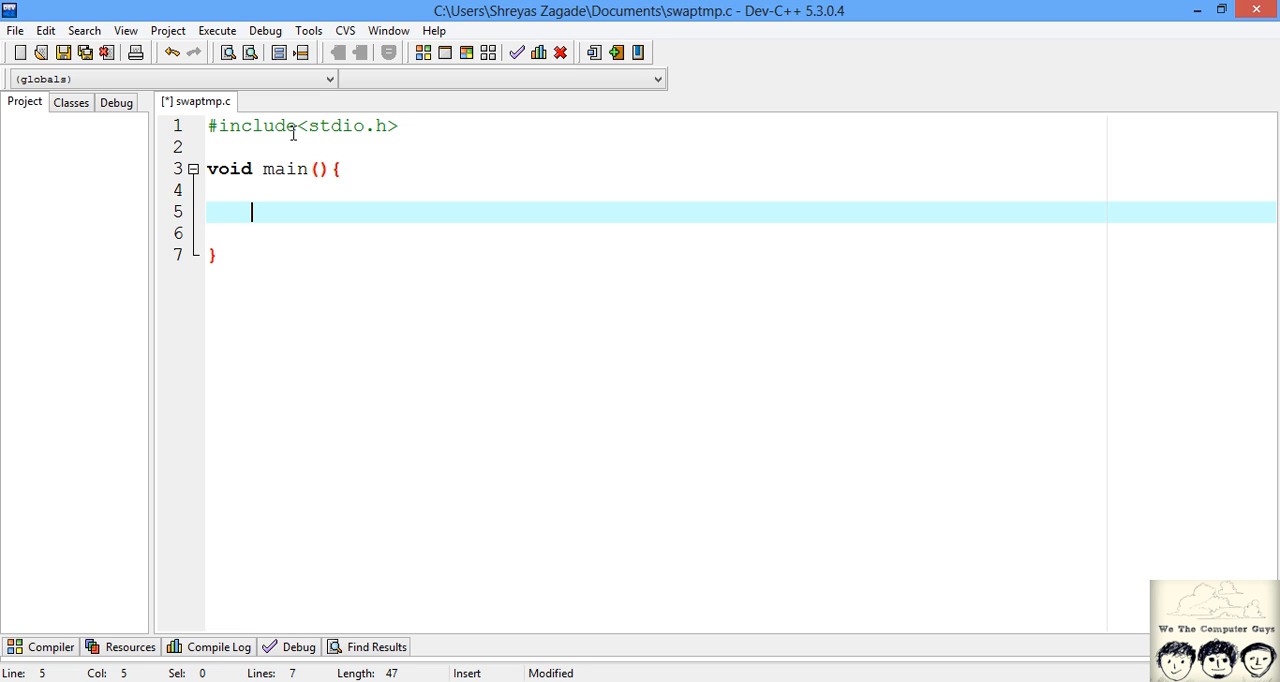
- Declare variable1, variable2, temp; prompt, scanf two values, and print them 'Before Swapping'
{"action": "type", "text": "int variable1,variable2,temp;"}
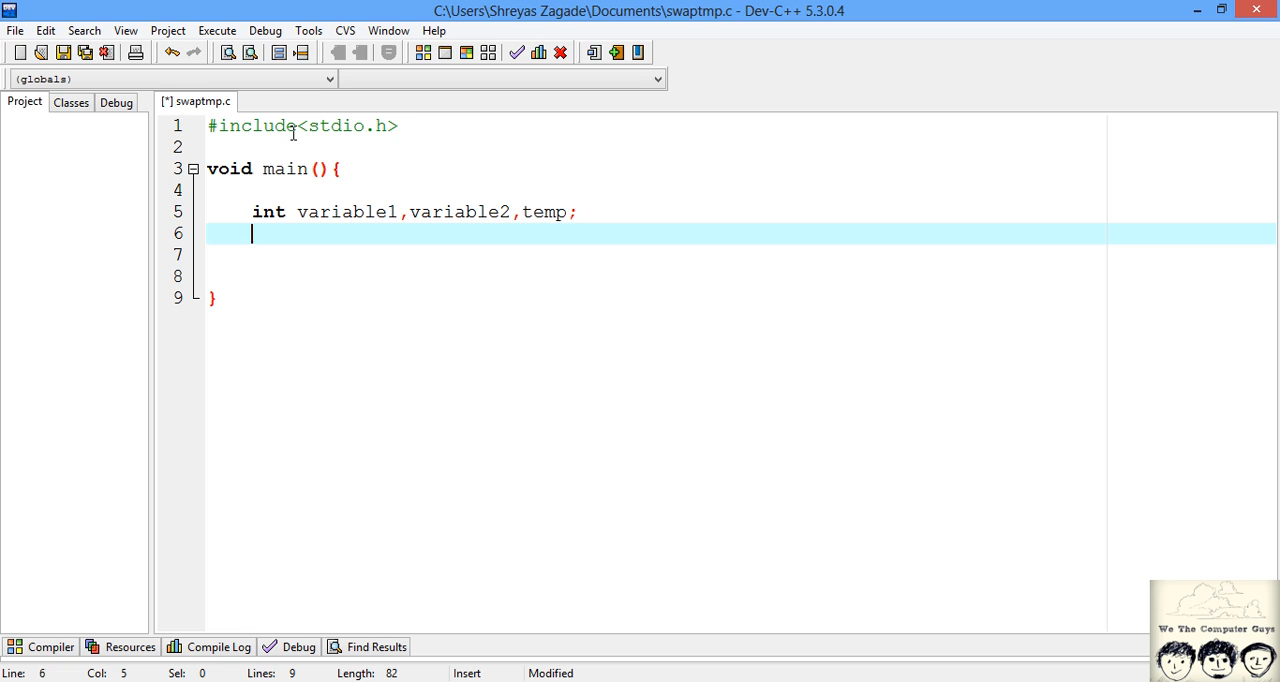
{"action": "type", "text": "printf(\"Enter first value and second value\\n\");"}
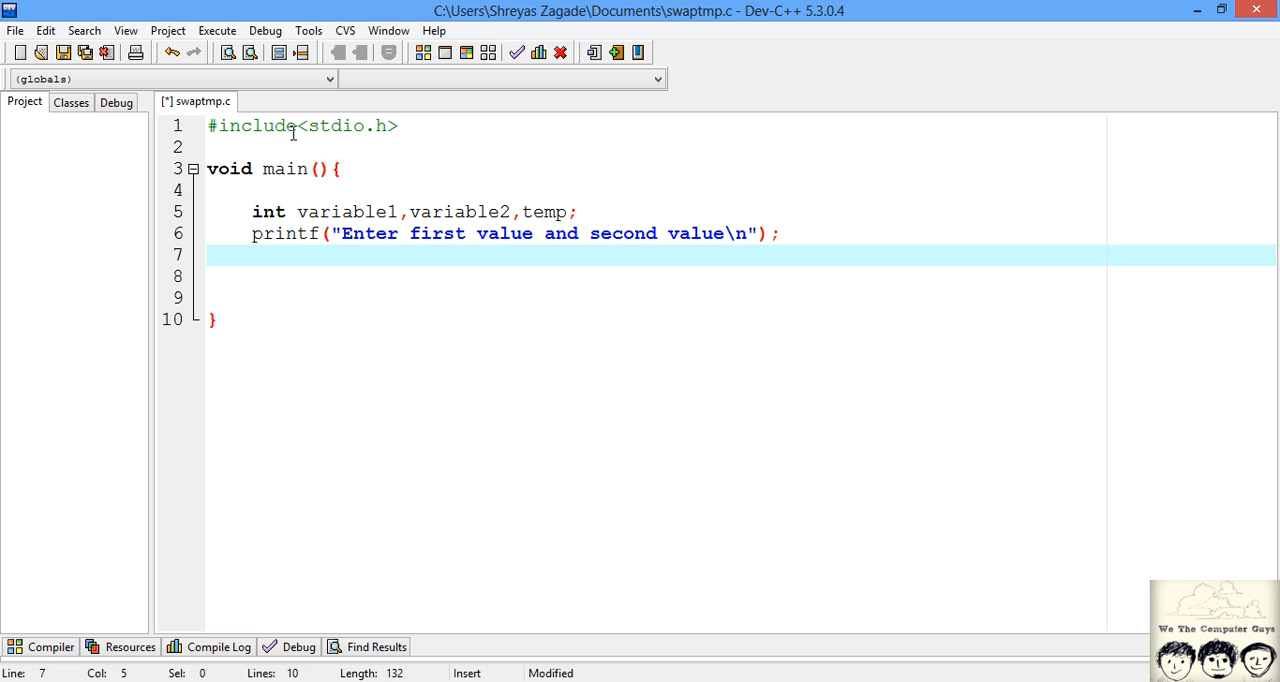
{"action": "type", "text": "scanf(\"%d %d\",&variable1,&variable2);"}
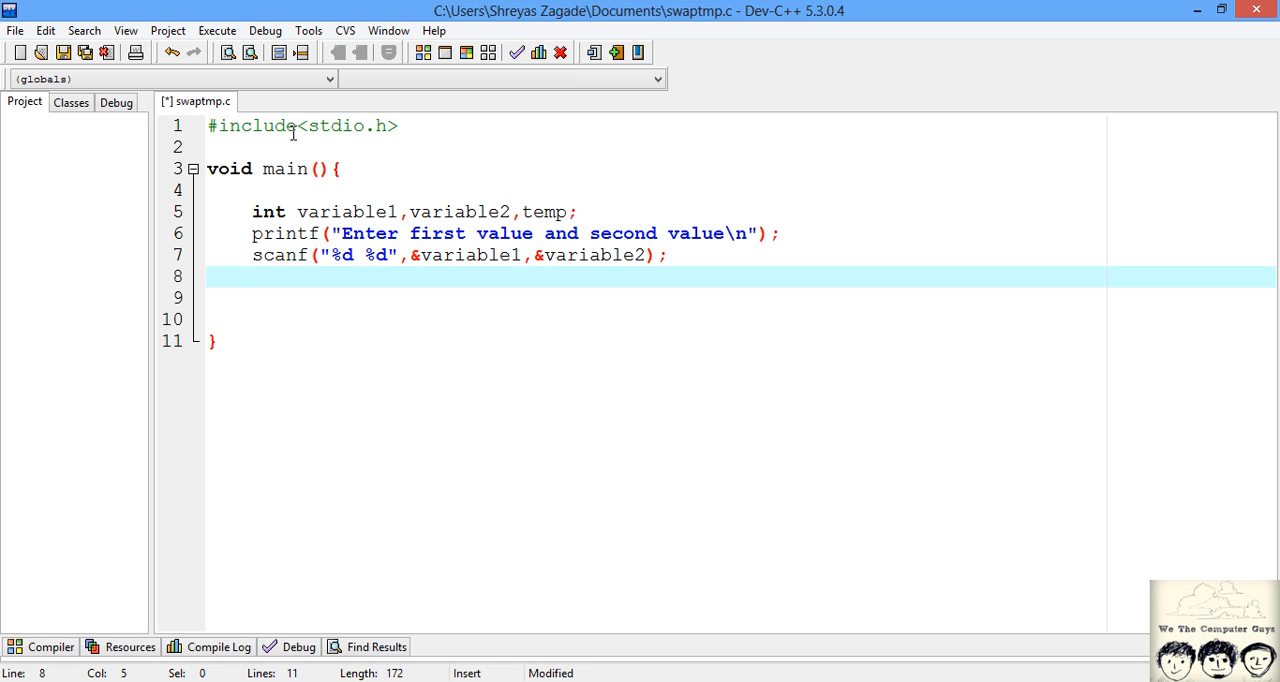
{"action": "type", "text": "printf(\"Before Swapping %d %d \\n\",variable1,variable2);"}
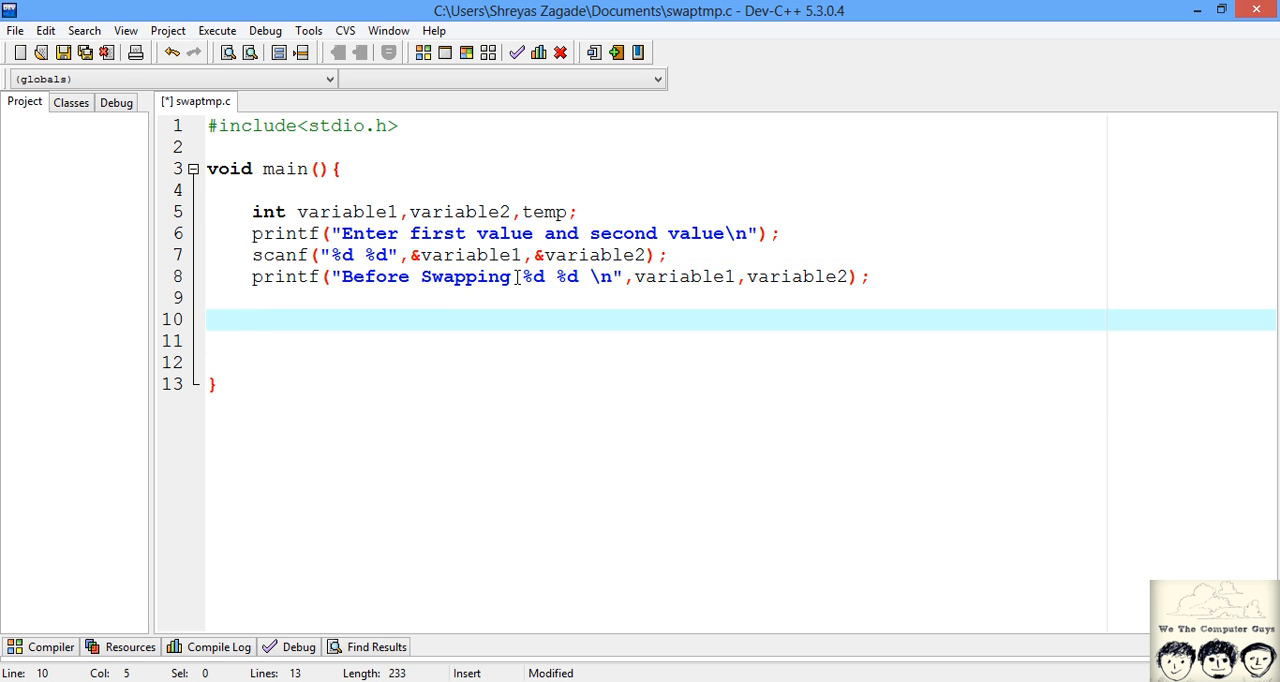
{"action": "left_click", "coordinate": [252, 319]}
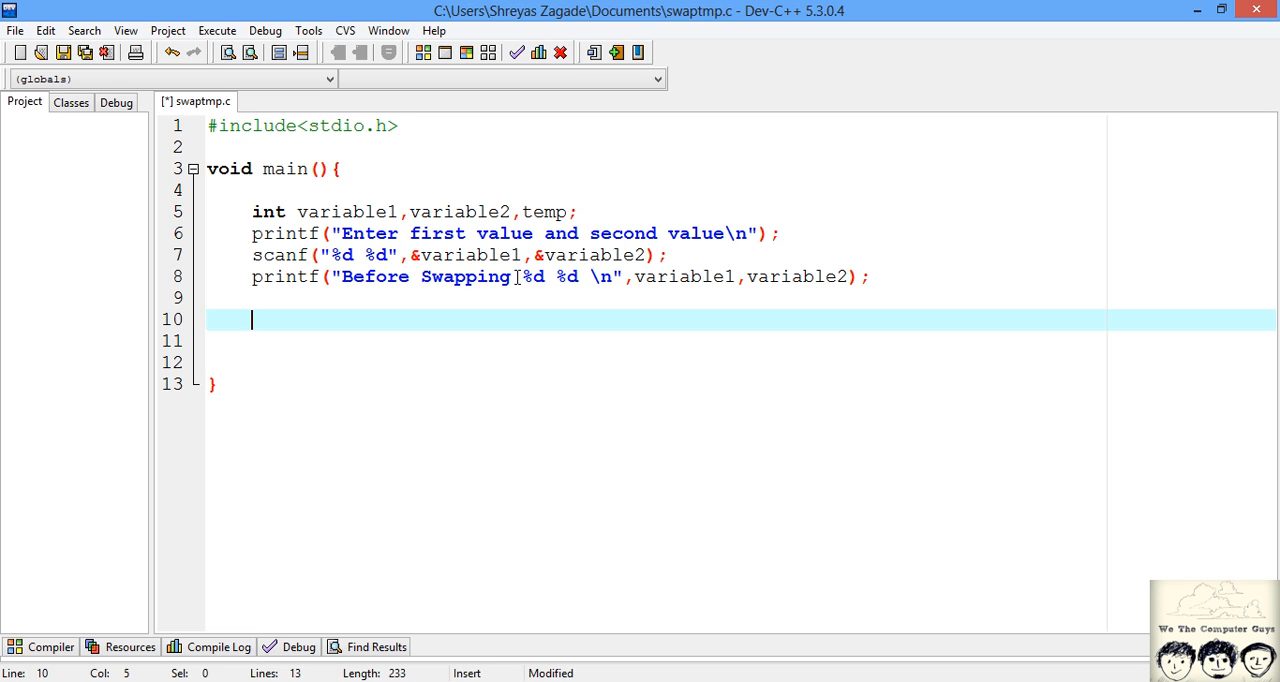
- Write temp=variable2 on the blank line after the first printf
{"action": "type", "text": "var"}
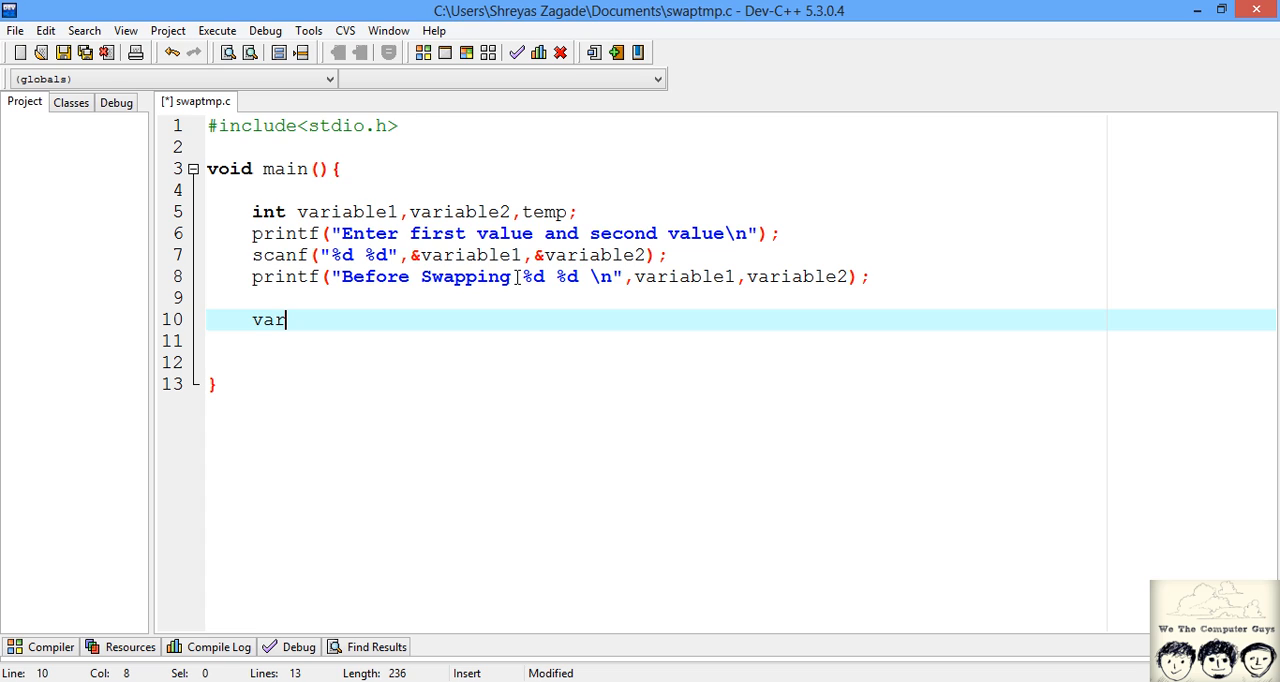
{"action": "key", "text": "Backspace"}
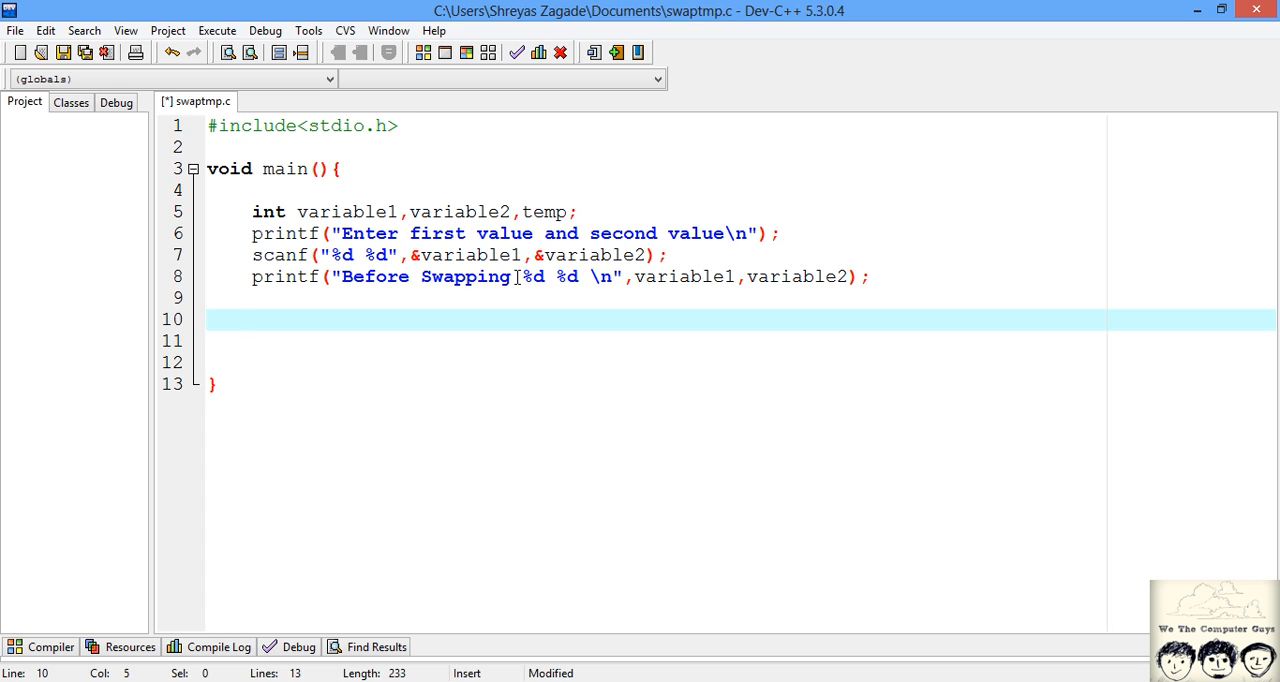
{"action": "type", "text": "temp"}
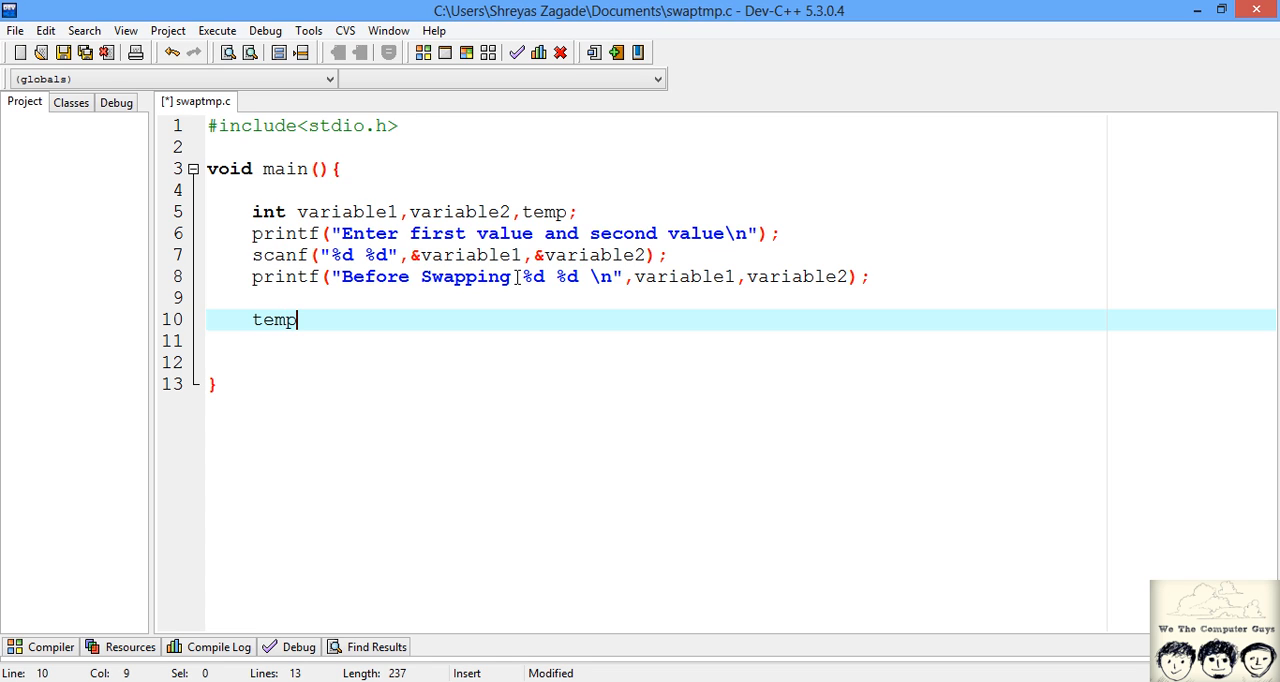
{"action": "type", "text": "="}
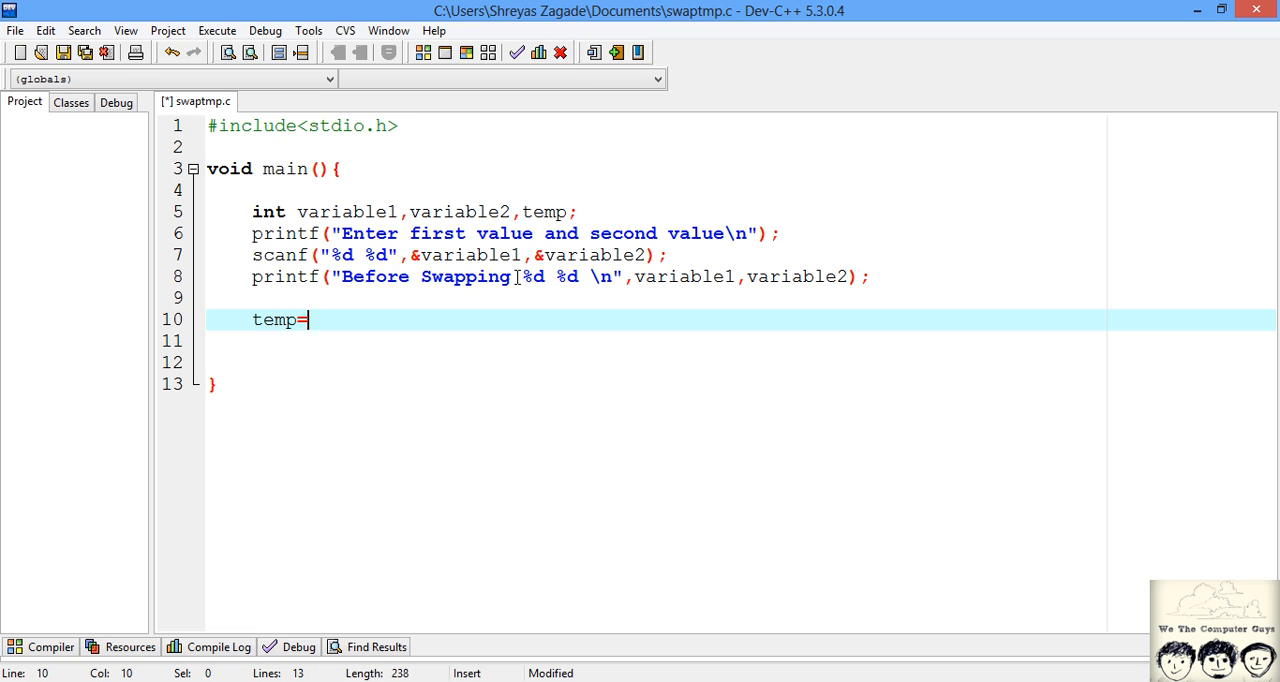
{"action": "type", "text": "variab"}
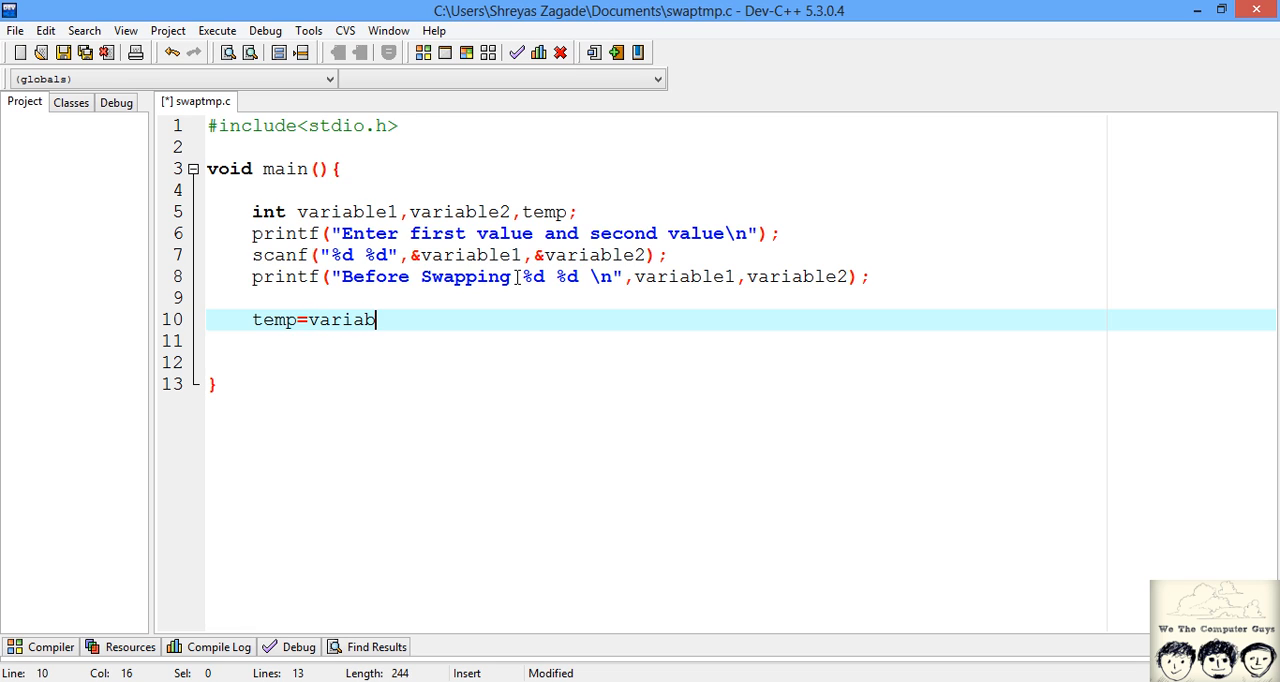
{"action": "type", "text": "le2;"}
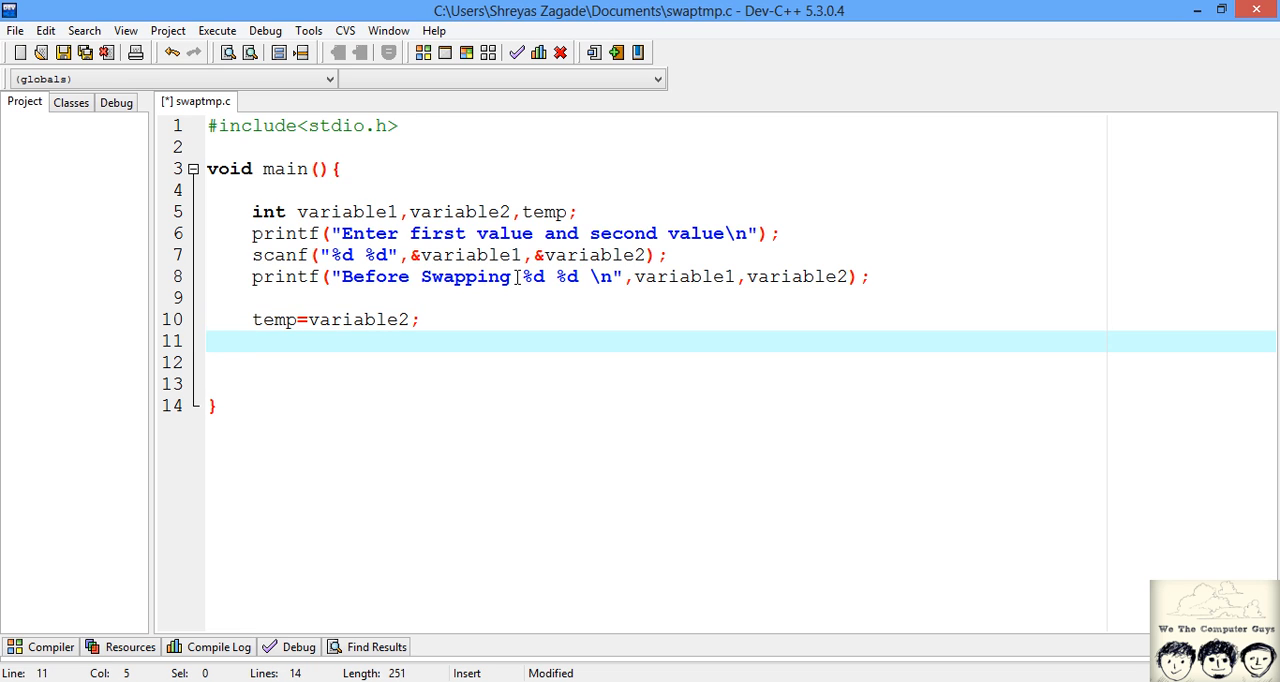
- Add the swap lines variable2=variable1; and variable1=temp;
{"action": "type", "text": "v"}
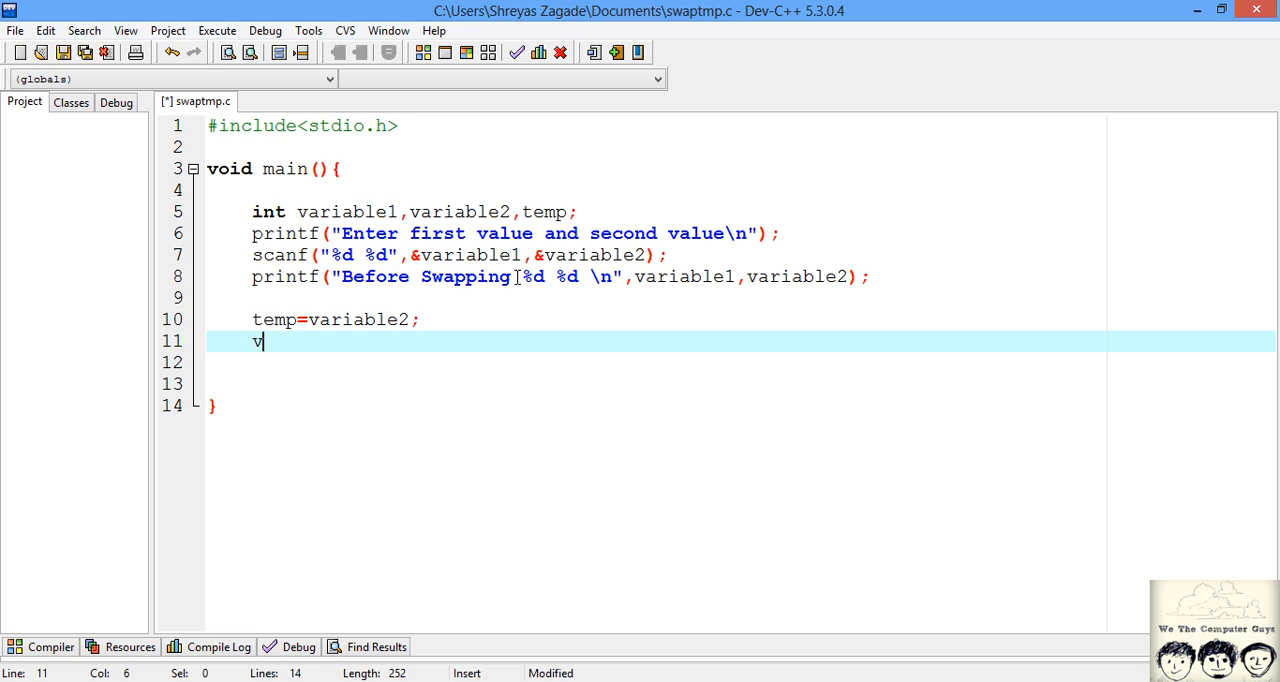
{"action": "type", "text": "ariable"}
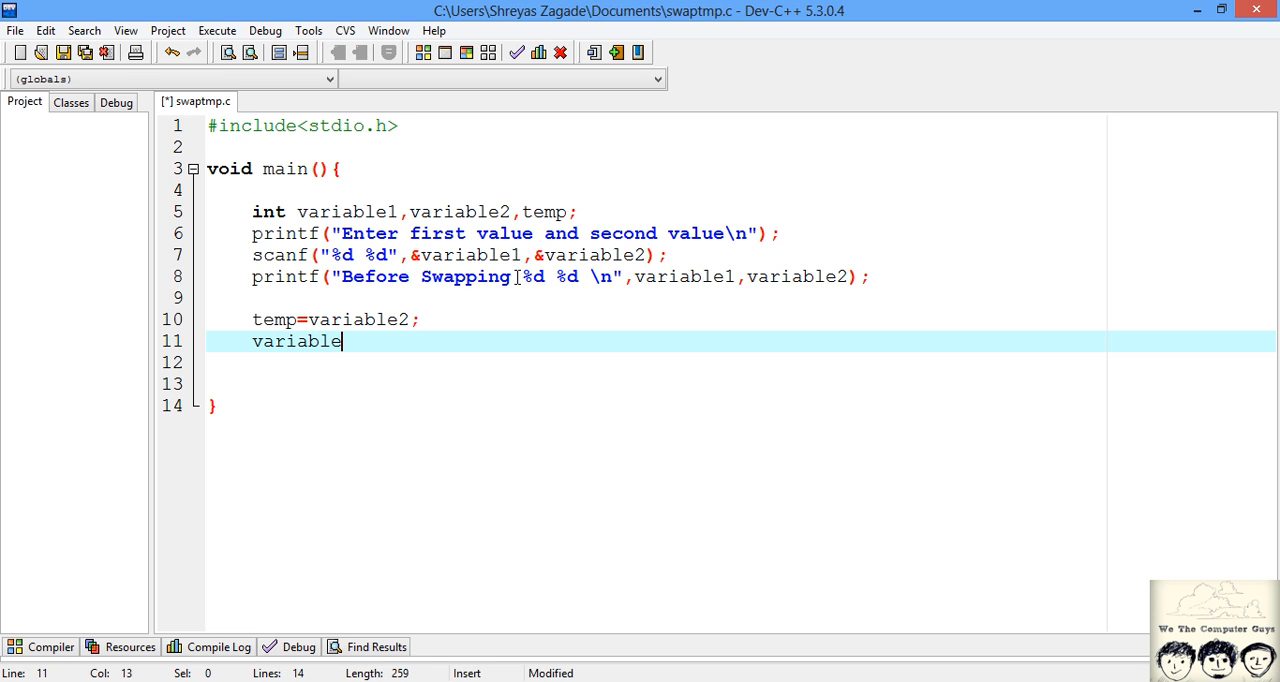
{"action": "type", "text": "2=va"}
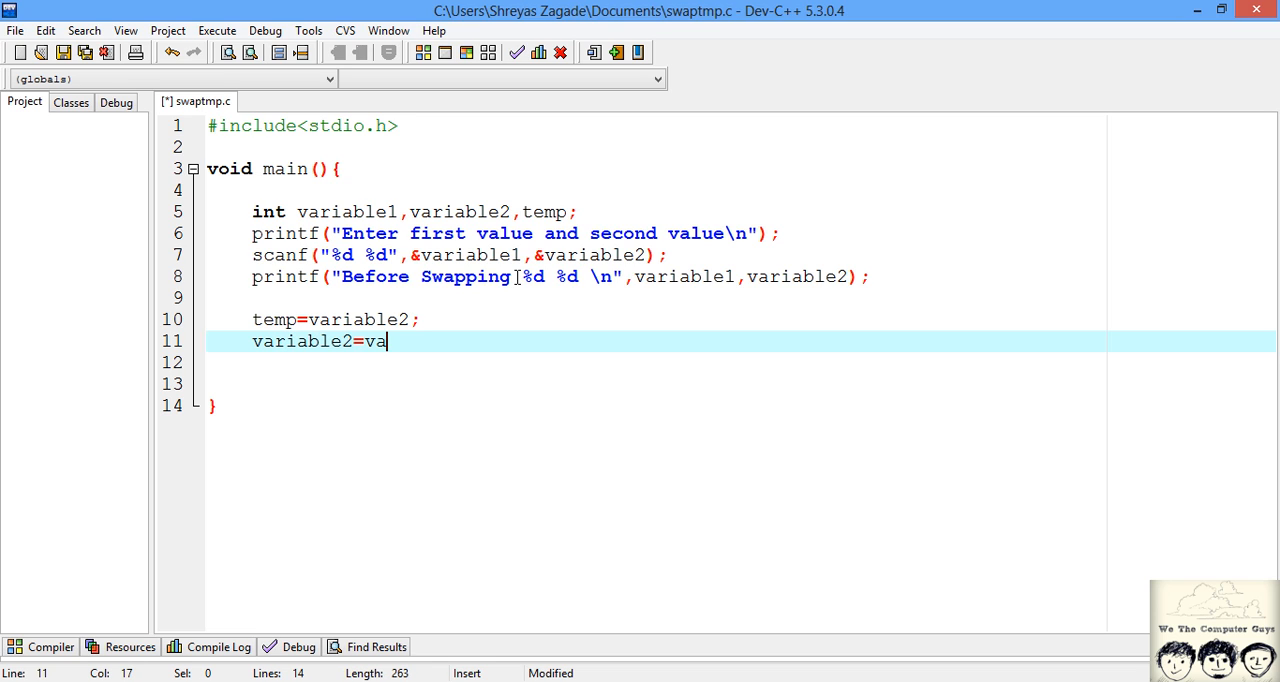
{"action": "type", "text": "riable1;"}
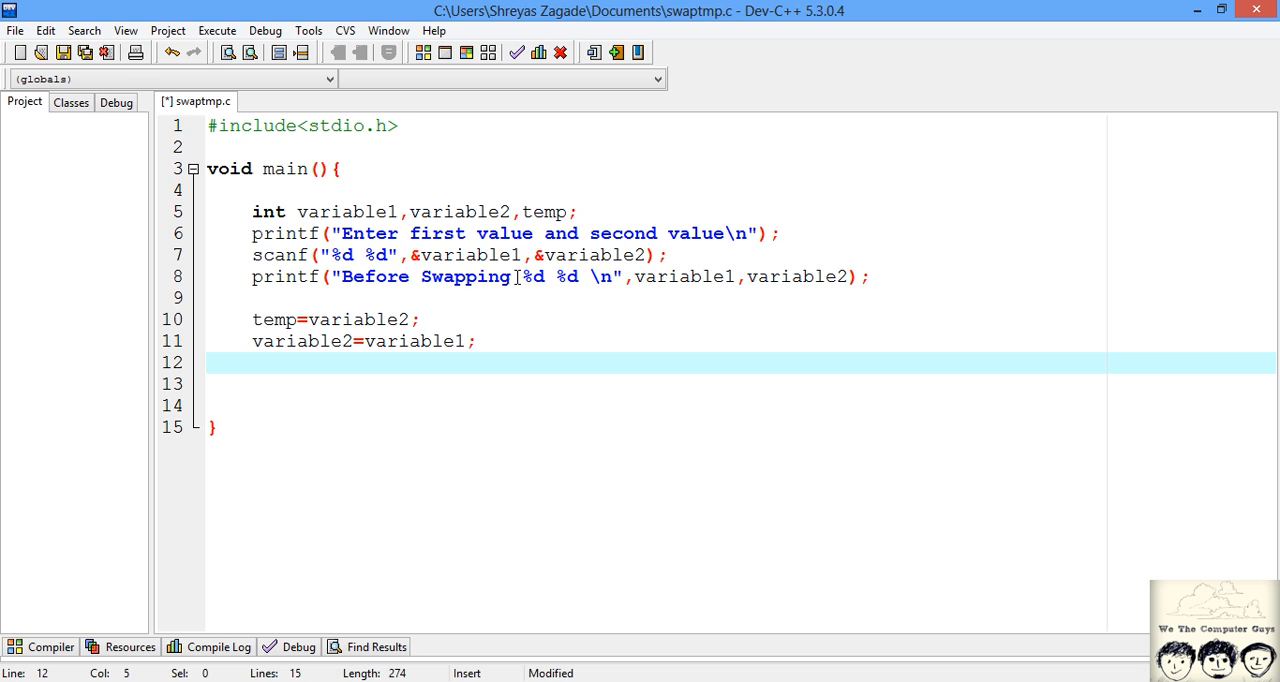
{"action": "type", "text": "varia"}
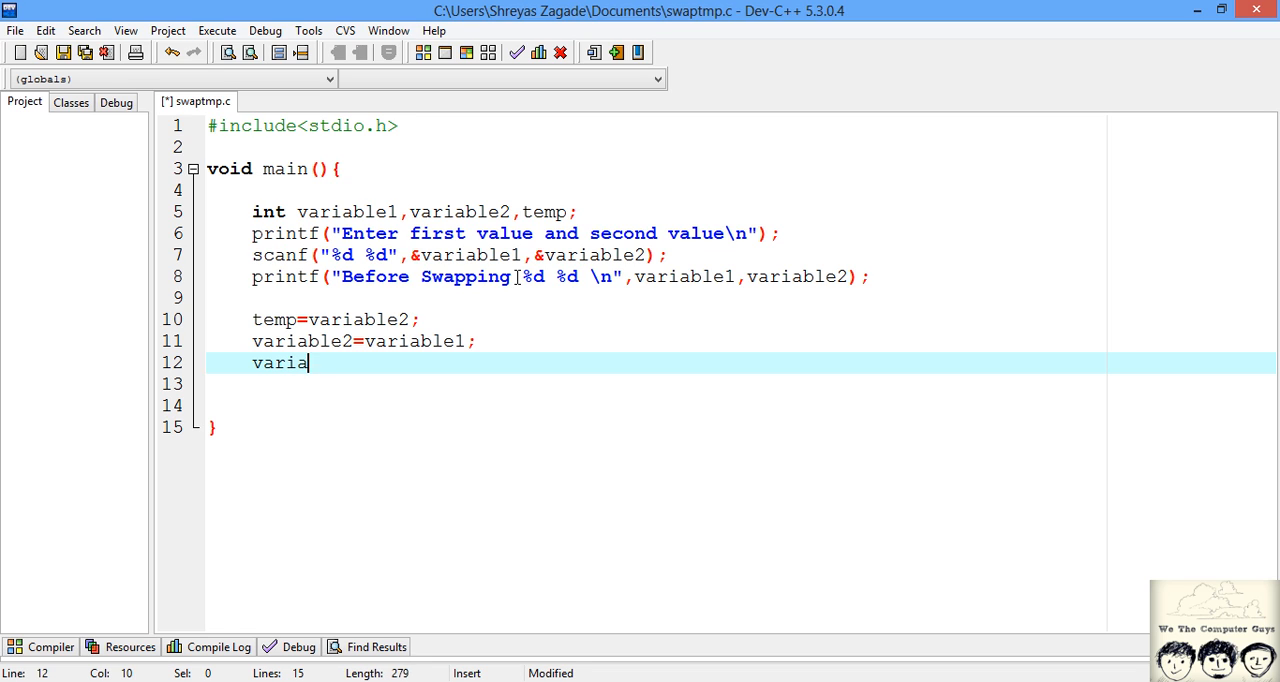
{"action": "type", "text": "ble1="}
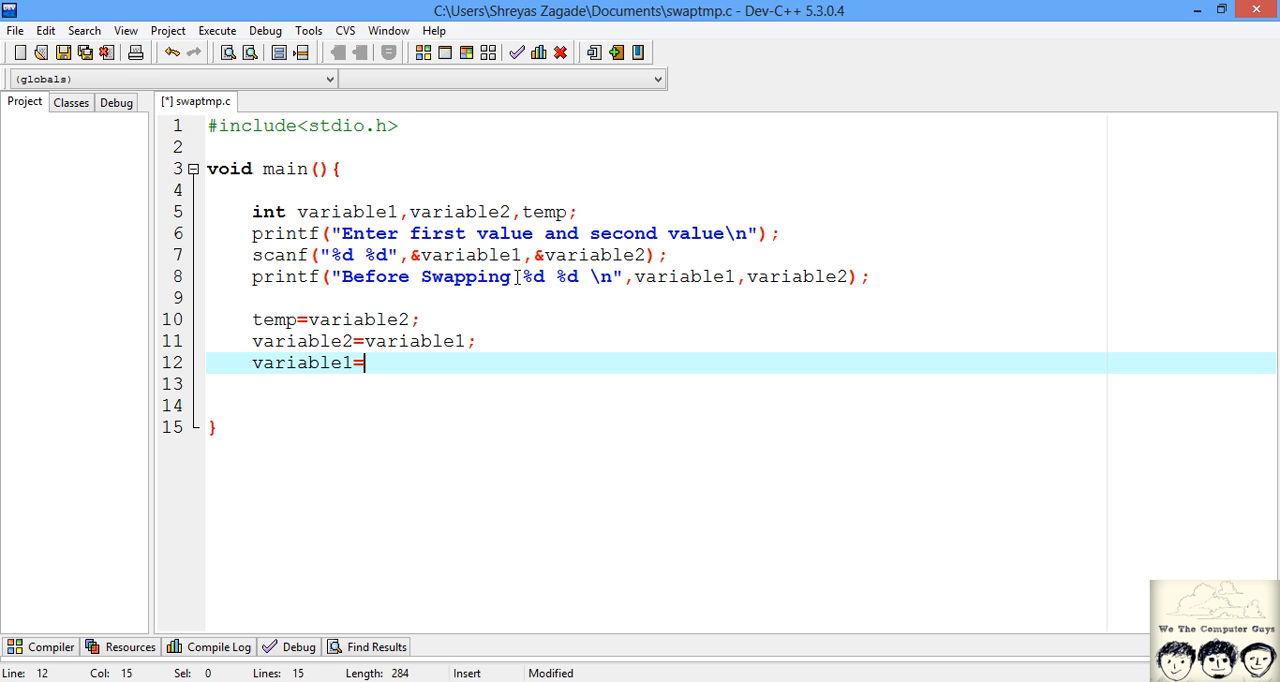
{"action": "type", "text": "temp;"}
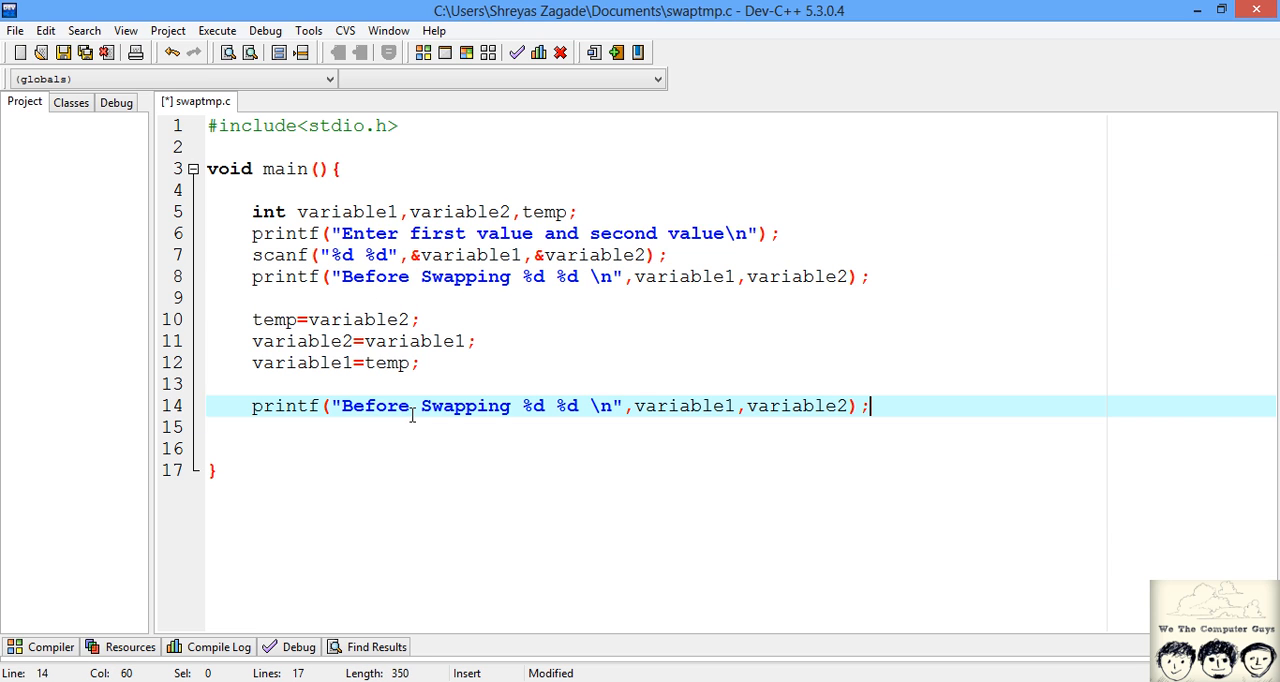
- Change the copied printf's label from 'Before' to 'After Swapping'
{"action": "double_click", "coordinate": [375, 405]}
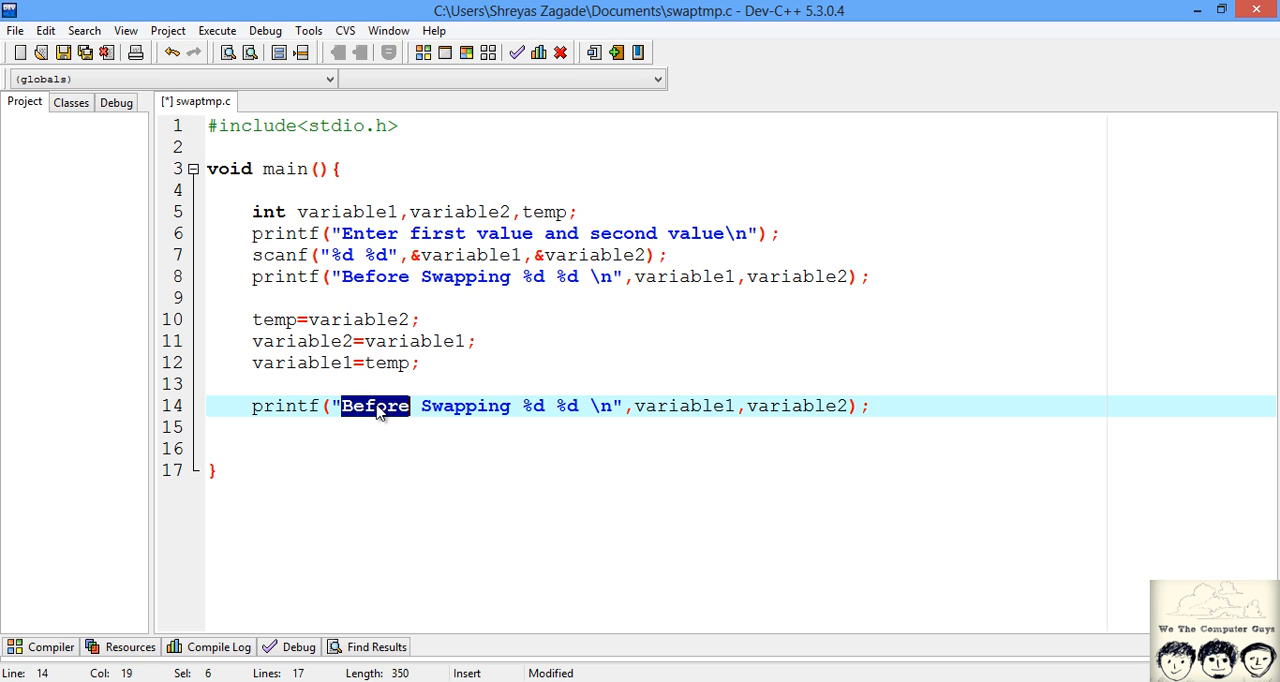
{"action": "type", "text": "After"}
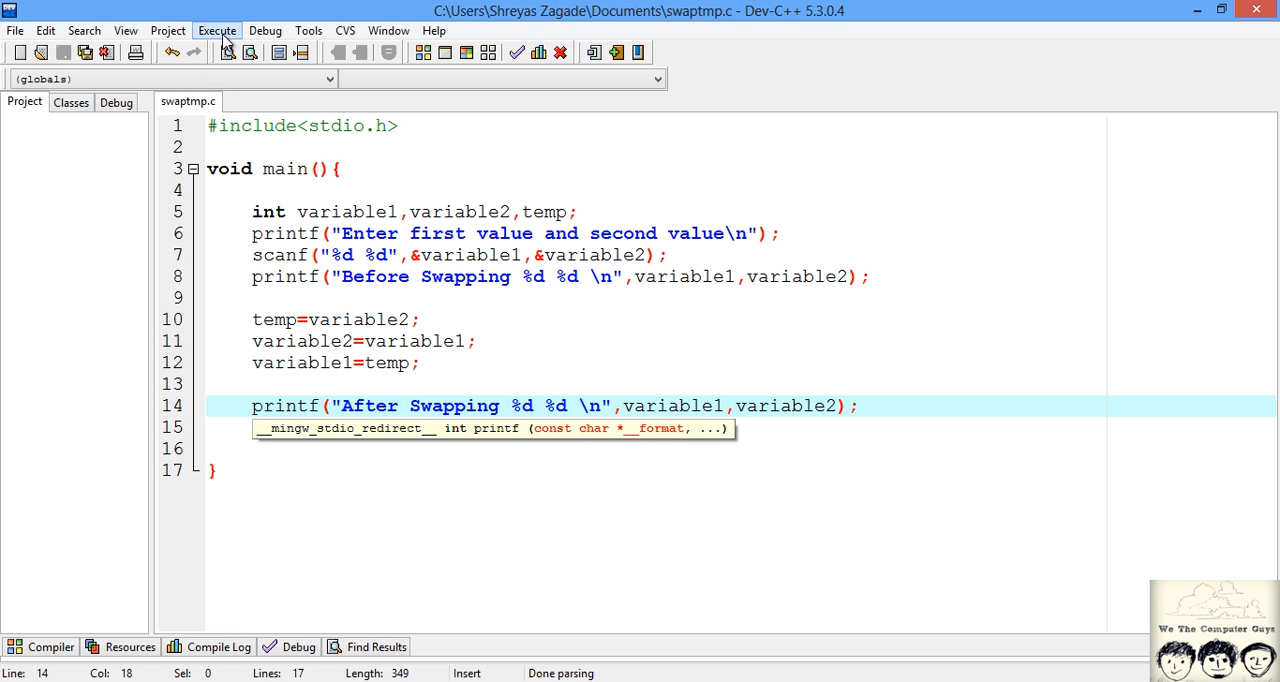
- Compile swaptmp.c from the Execute menu with zero errors and warnings
{"action": "left_click", "coordinate": [217, 30]}
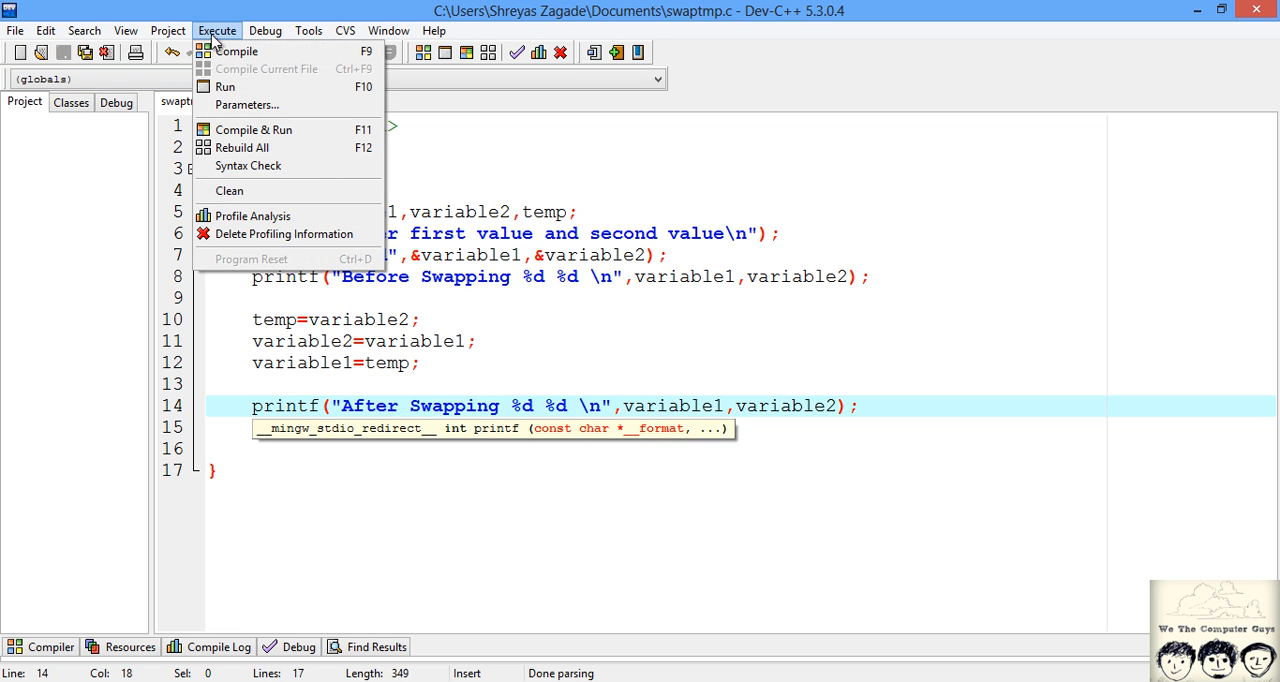
{"action": "left_click", "coordinate": [237, 51]}
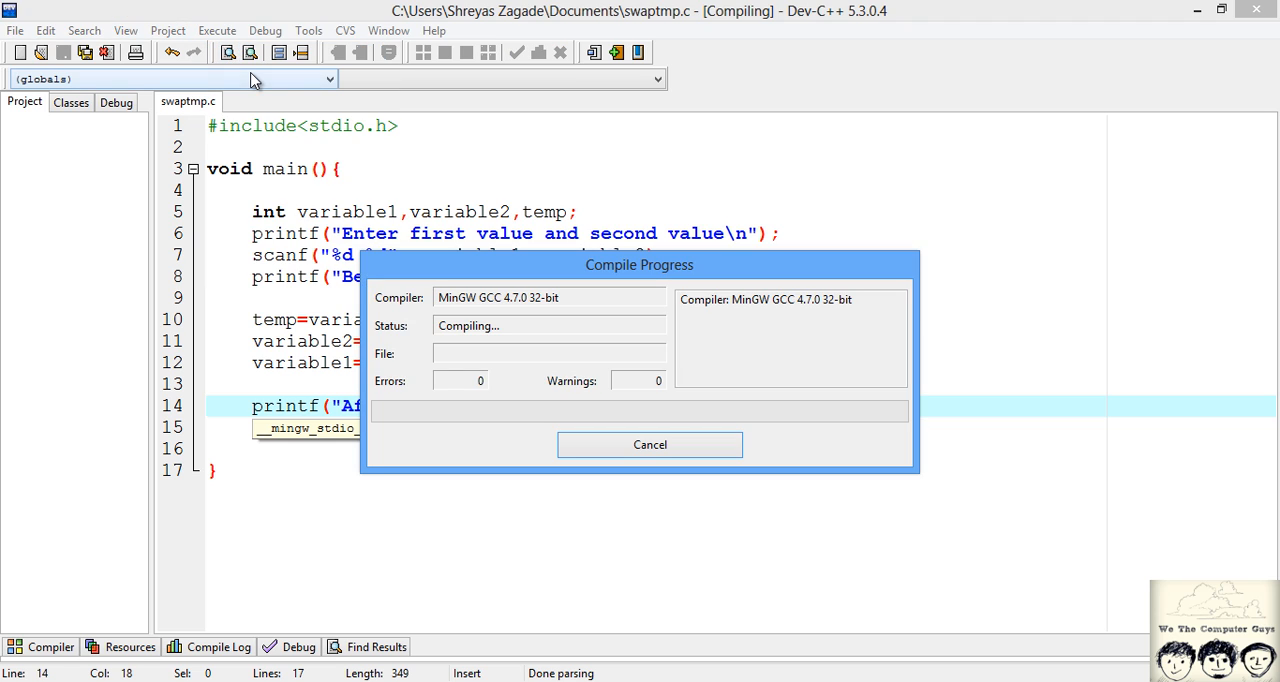
{"action": "mouse_move", "coordinate": [406, 141]}
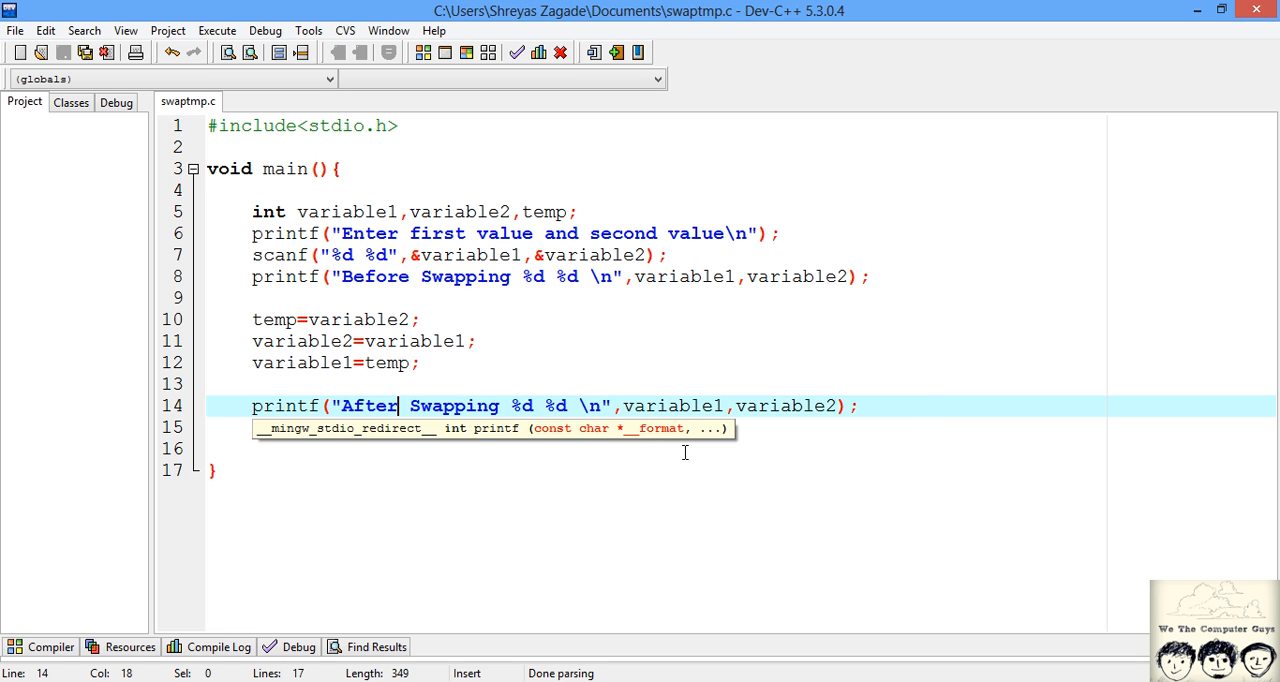
{"action": "left_click", "coordinate": [217, 30]}
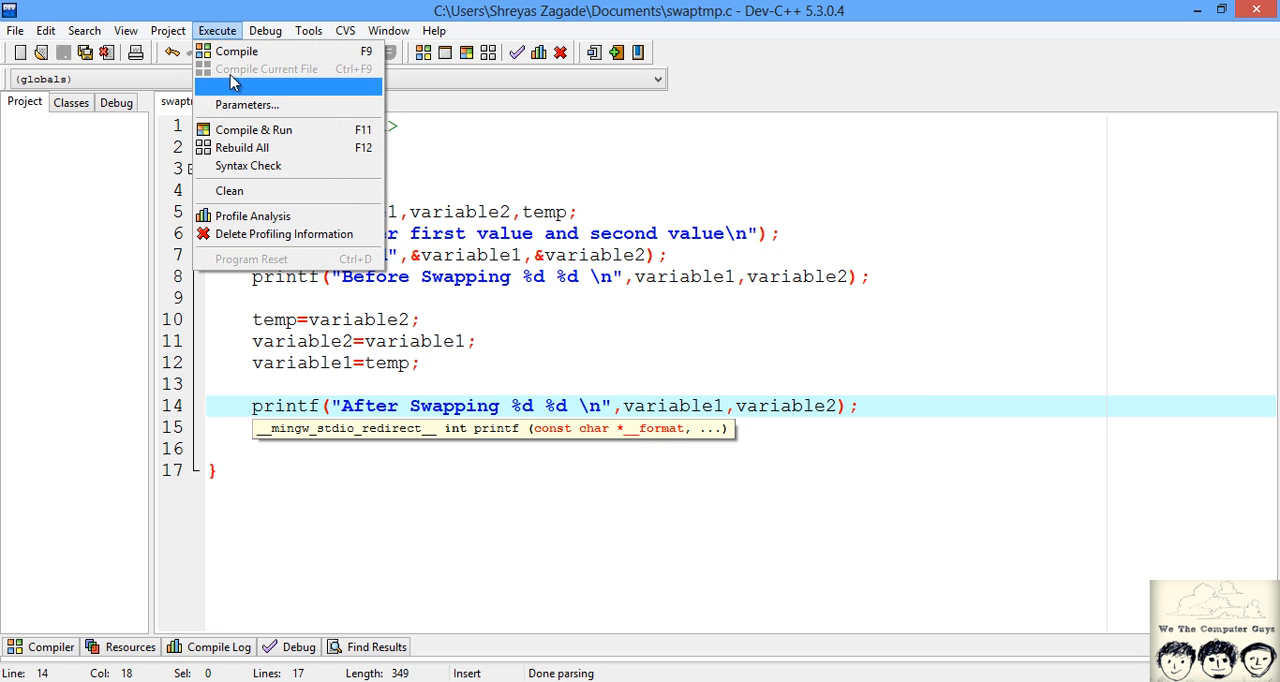
- Run the program and enter 125 and 25 in the console
{"action": "left_click", "coordinate": [253, 129]}
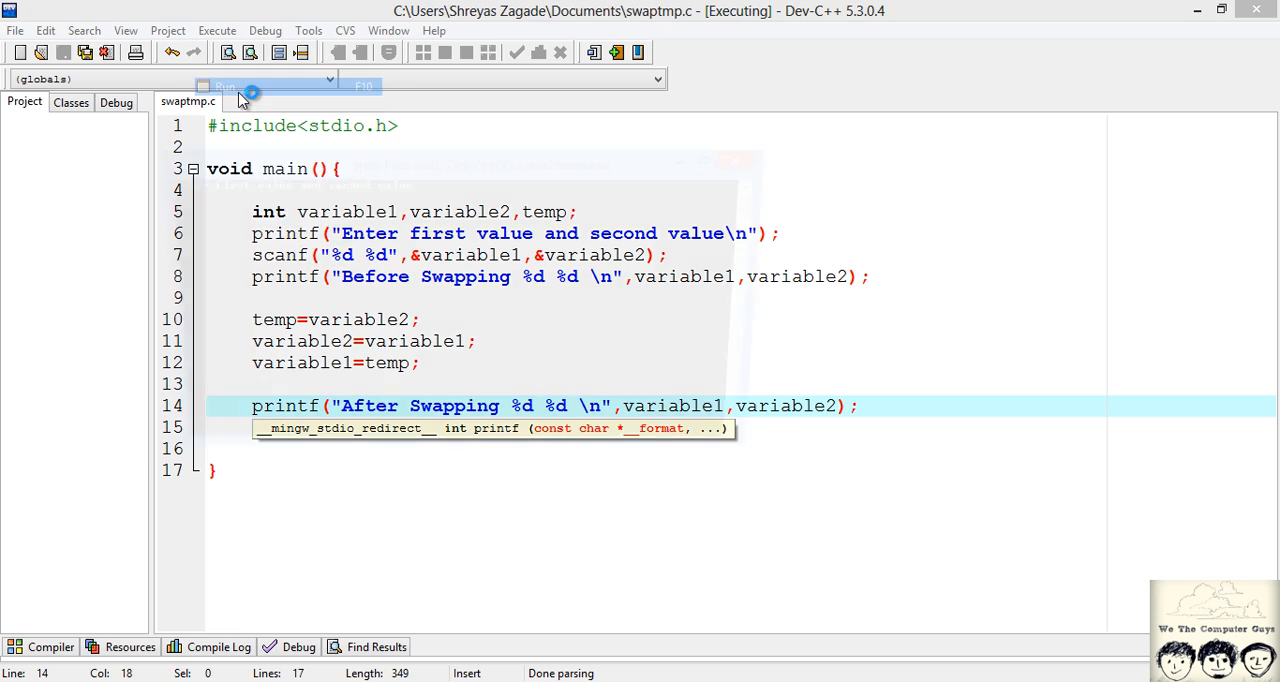
{"action": "left_click", "coordinate": [222, 87]}
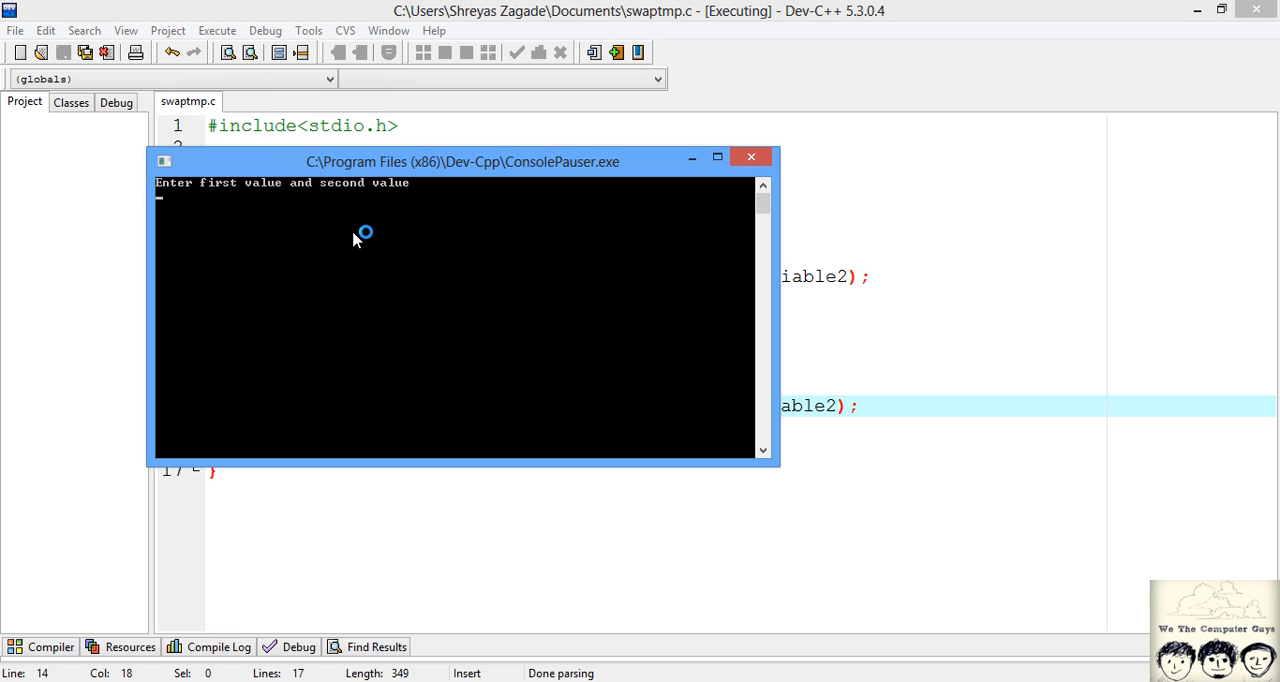
{"action": "mouse_move", "coordinate": [470, 228]}
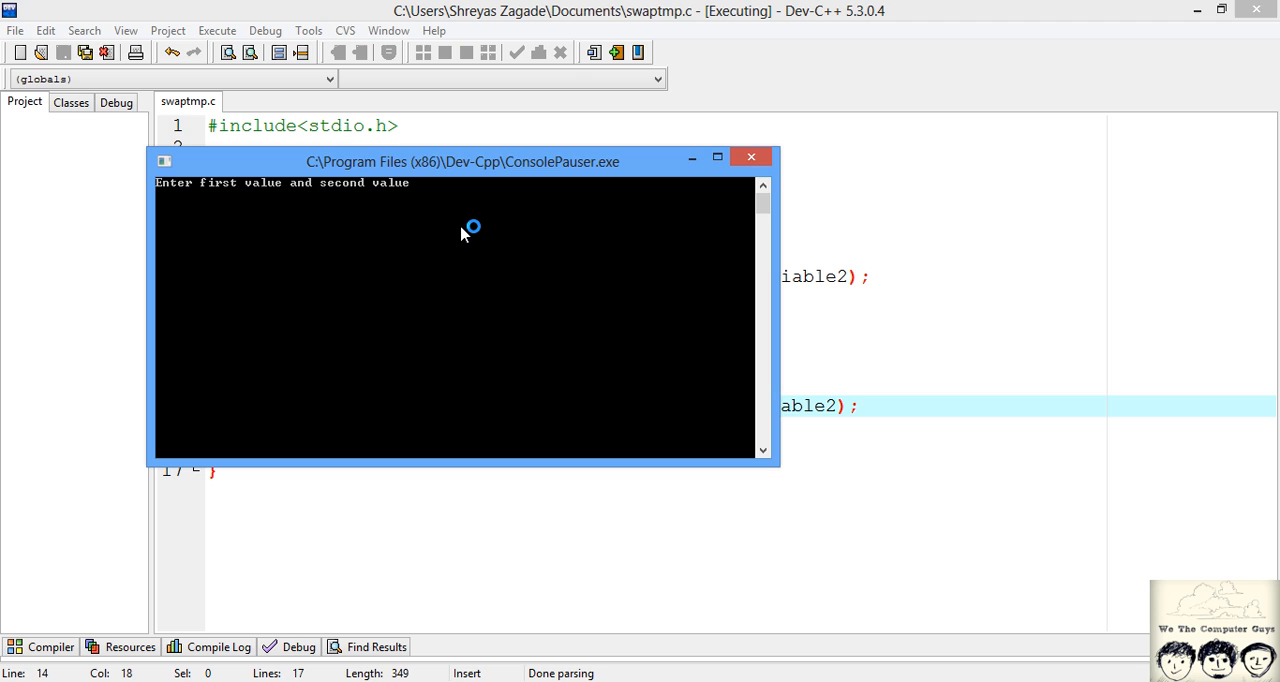
{"action": "type", "text": "1"}
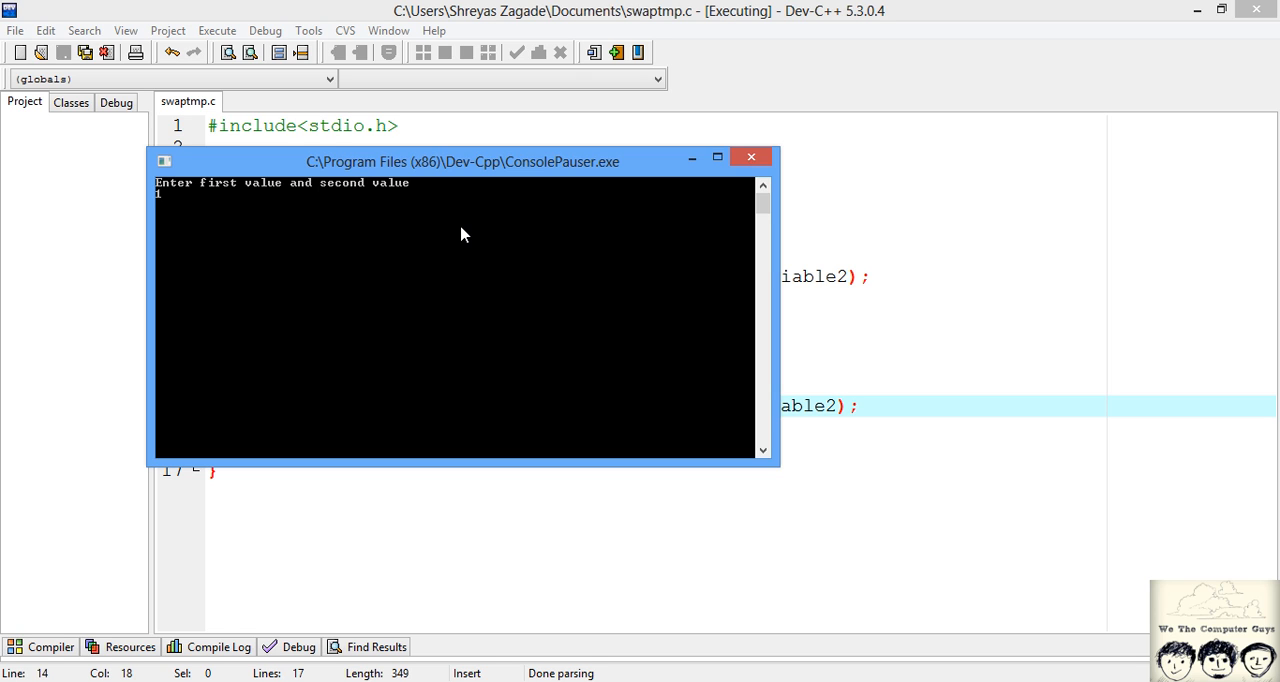
{"action": "type", "text": "25"}
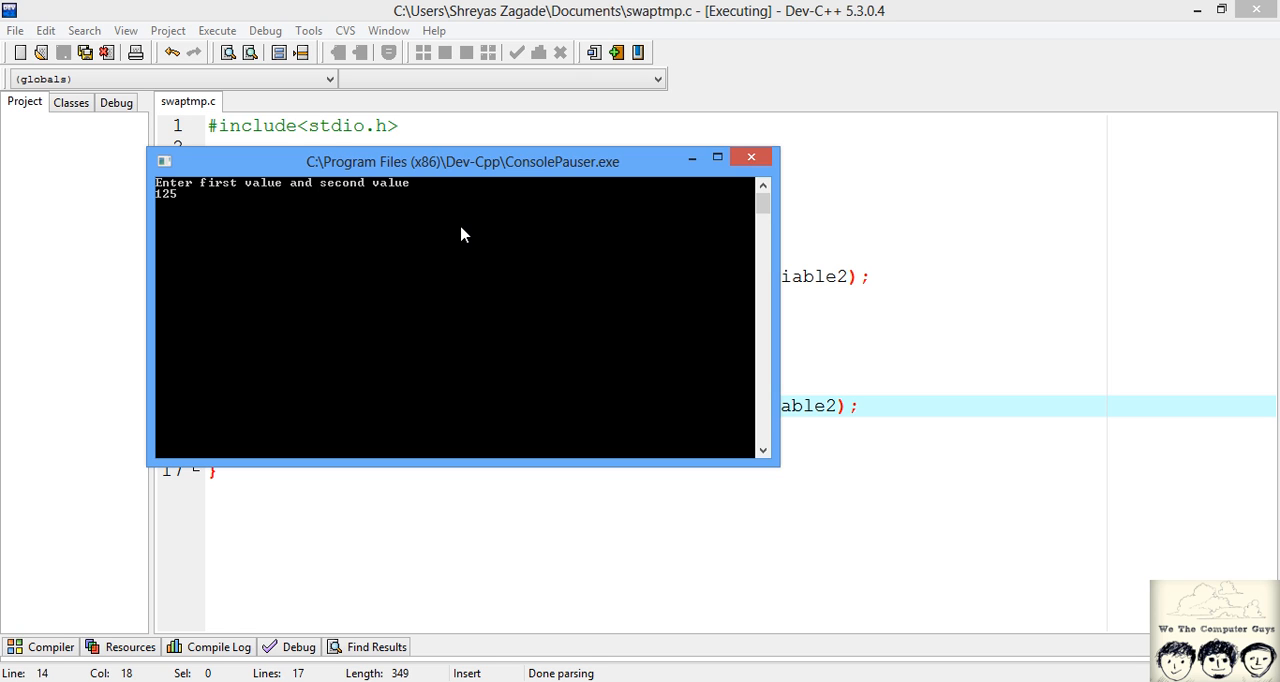
{"action": "type", "text": "25"}
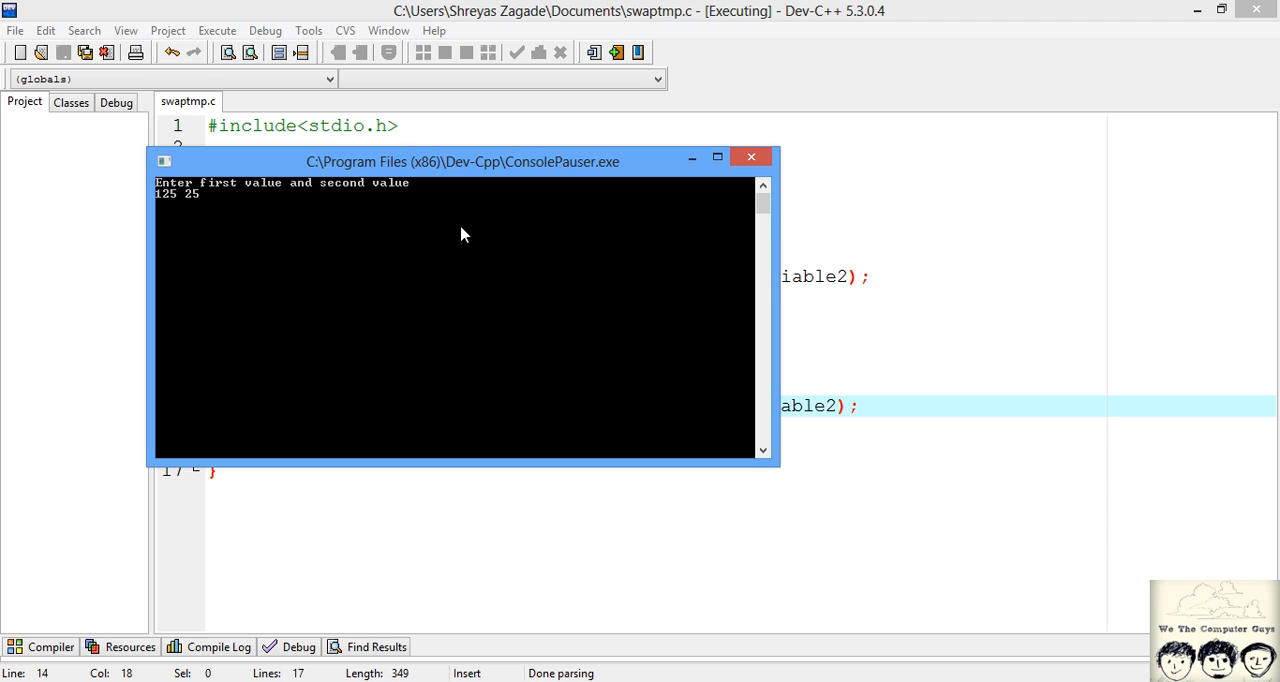
{"action": "key", "text": "enter"}
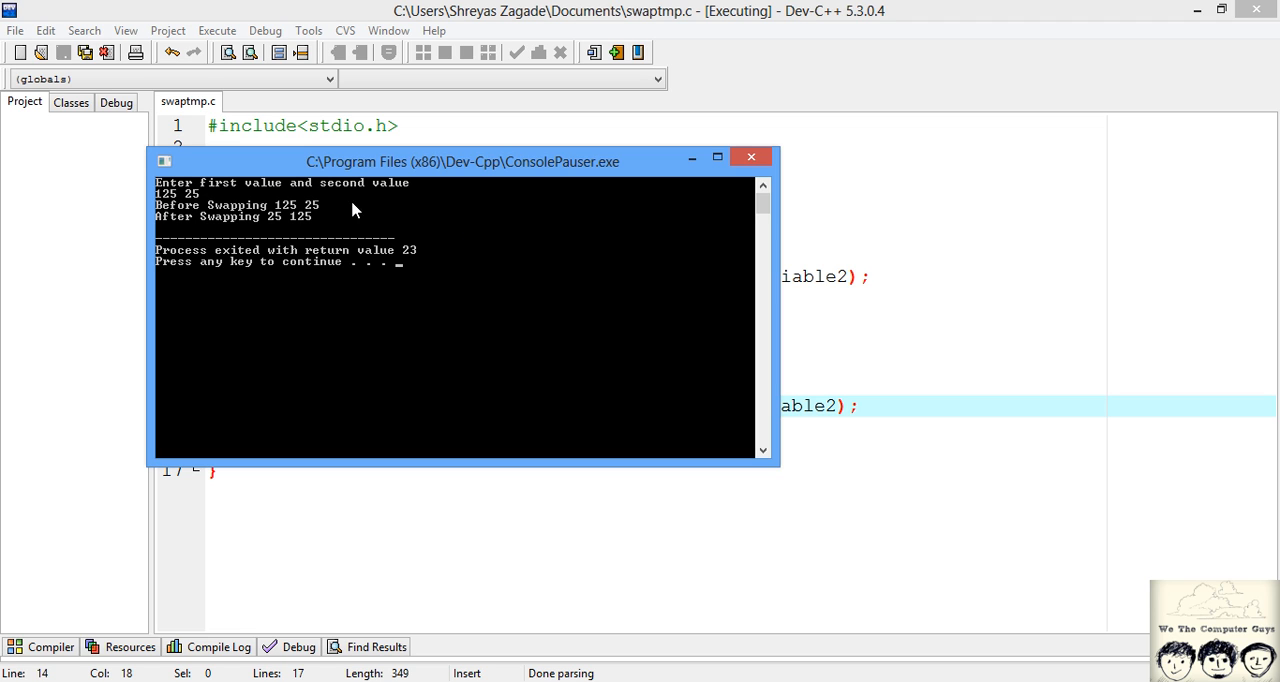
{"action": "mouse_move", "coordinate": [320, 217]}
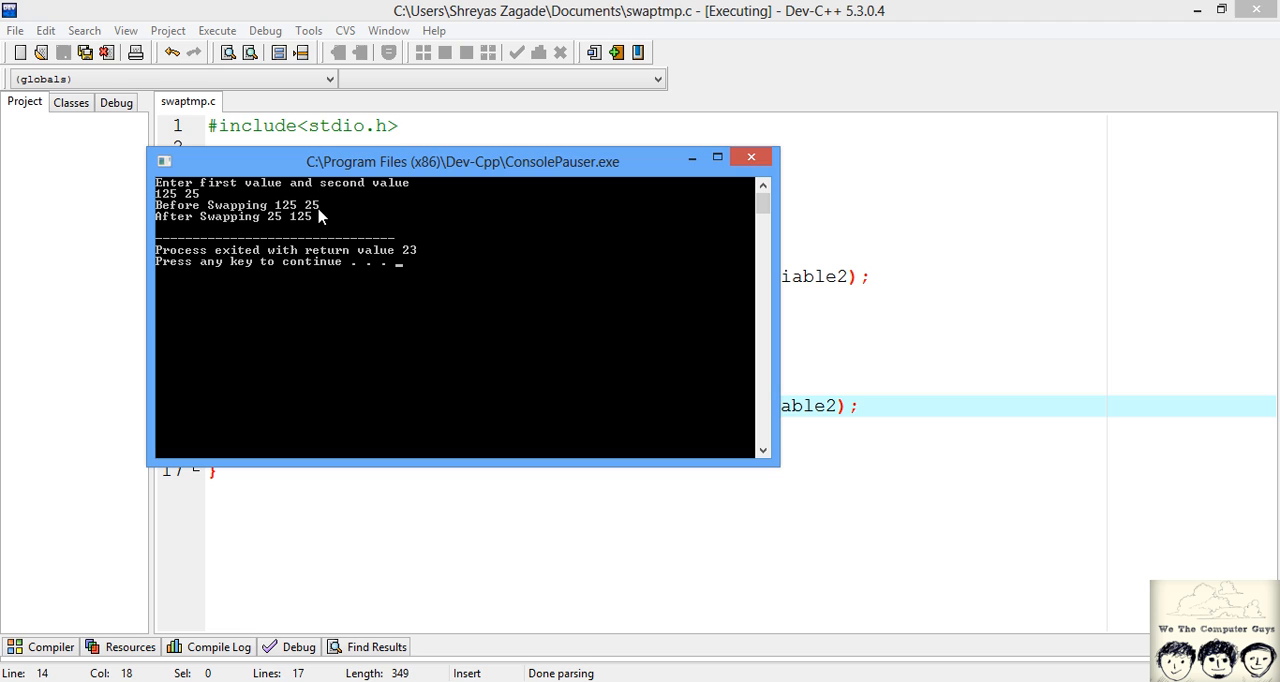
{"action": "mouse_move", "coordinate": [266, 228]}
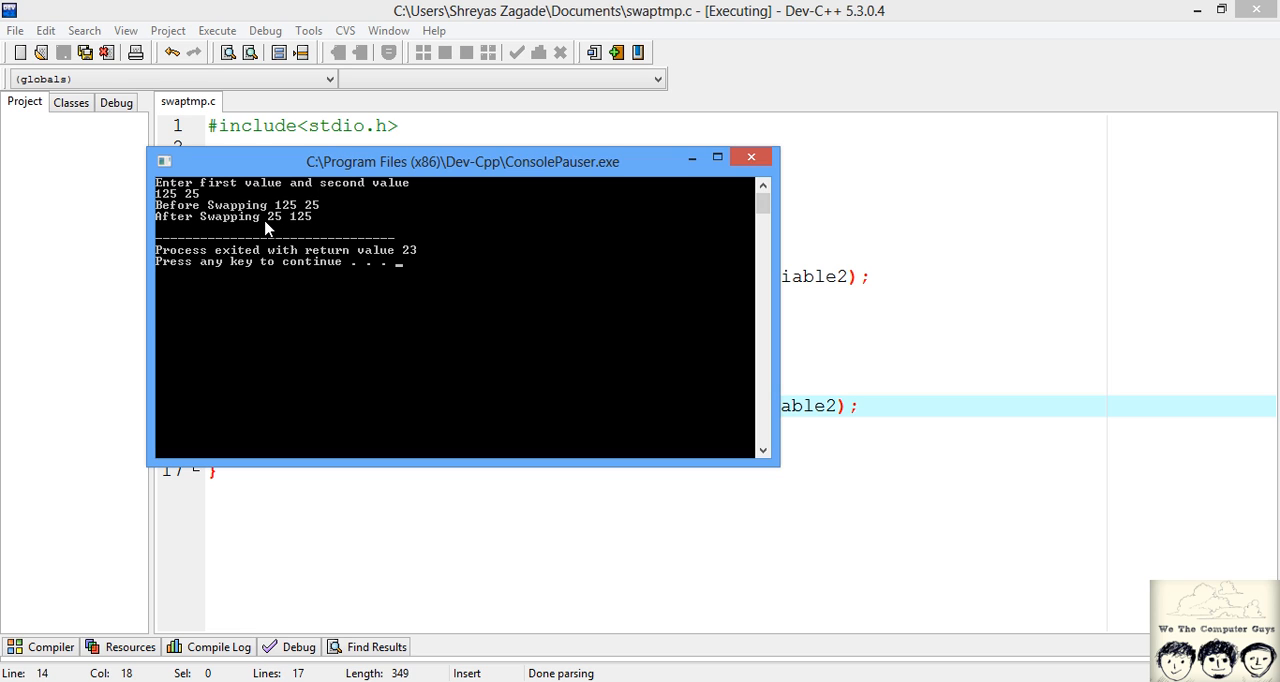